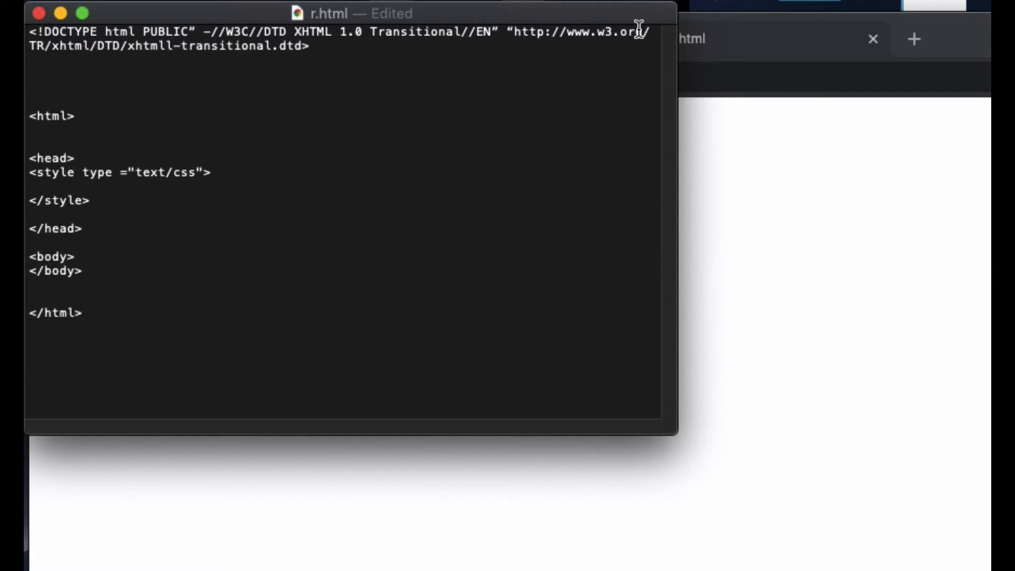
Step: Check the current blank preview of r.html in Chrome
click(686, 39)
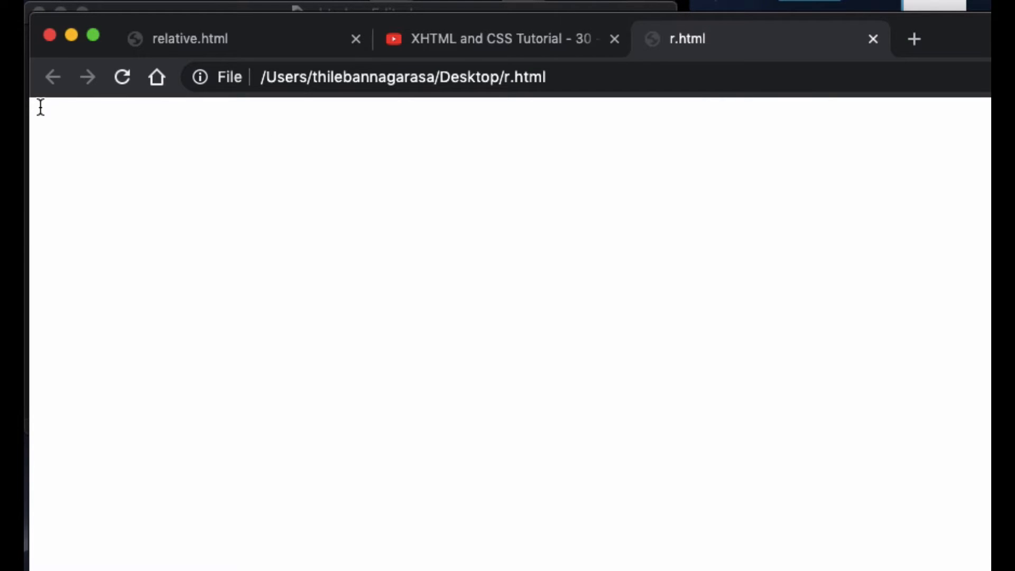
mouse_move(33, 102)
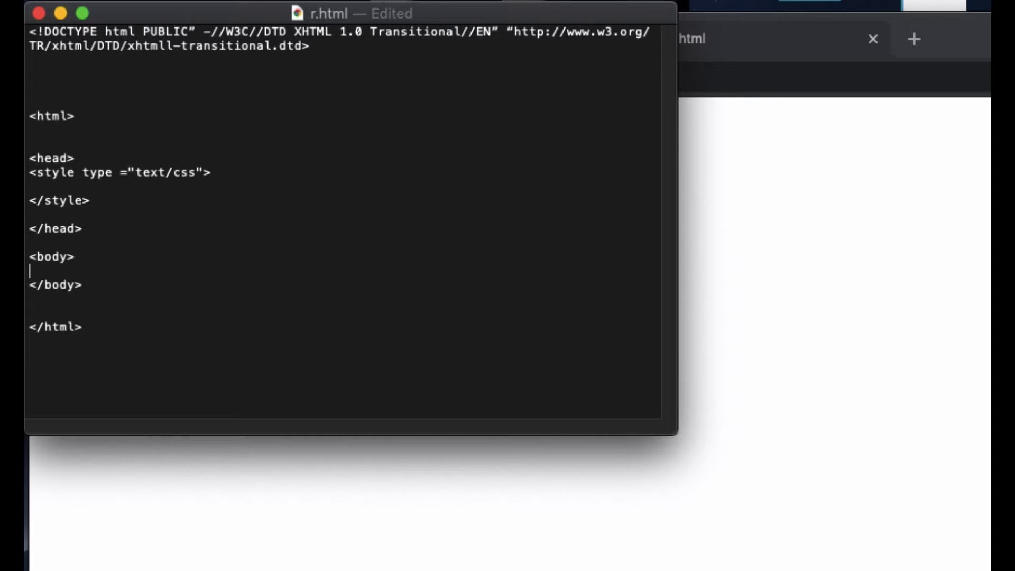
Step: Write empty <p></p> paragraph tags and copy them to duplicate the paragraph
text(<p)
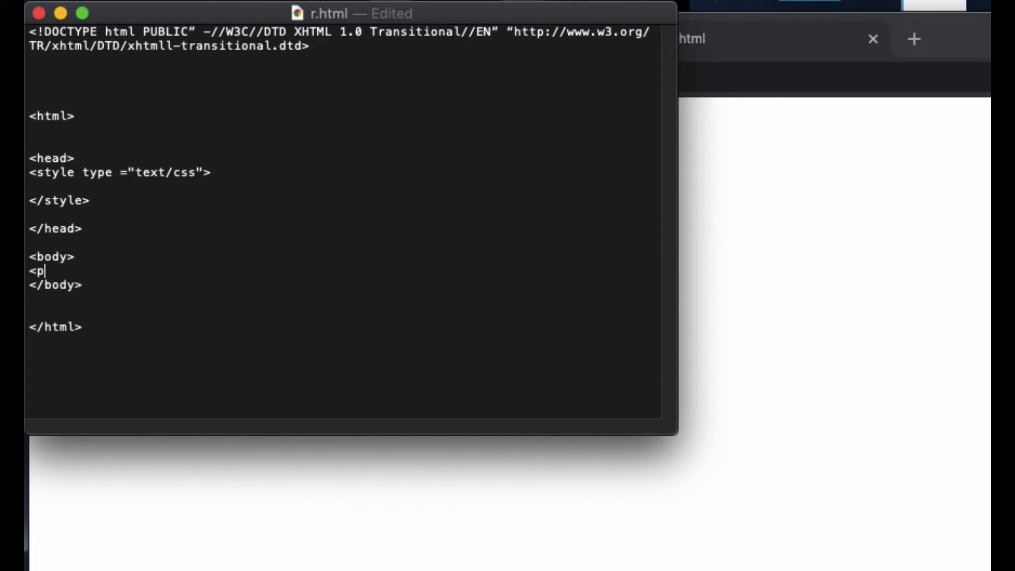
text(>)
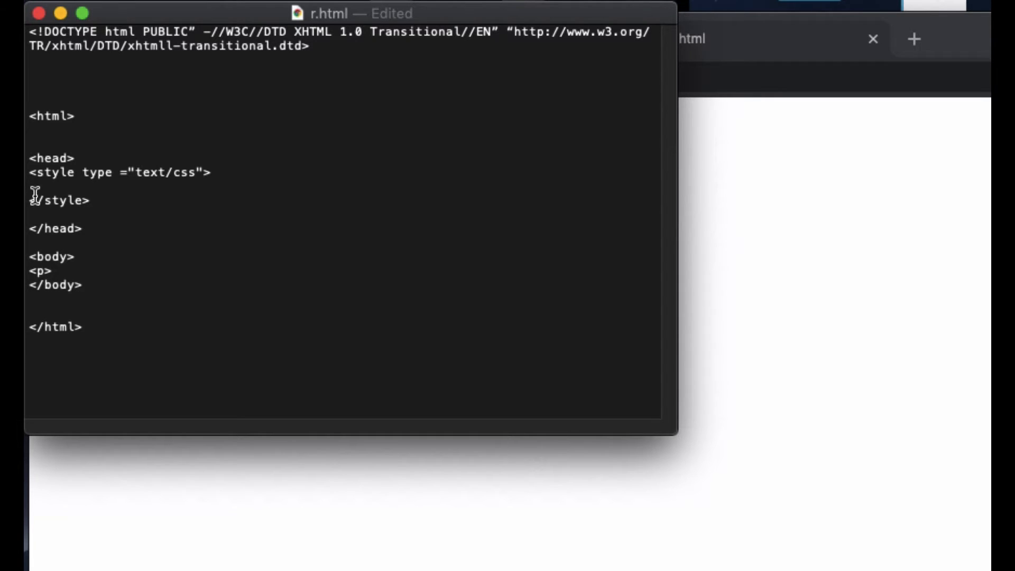
text(</p>)
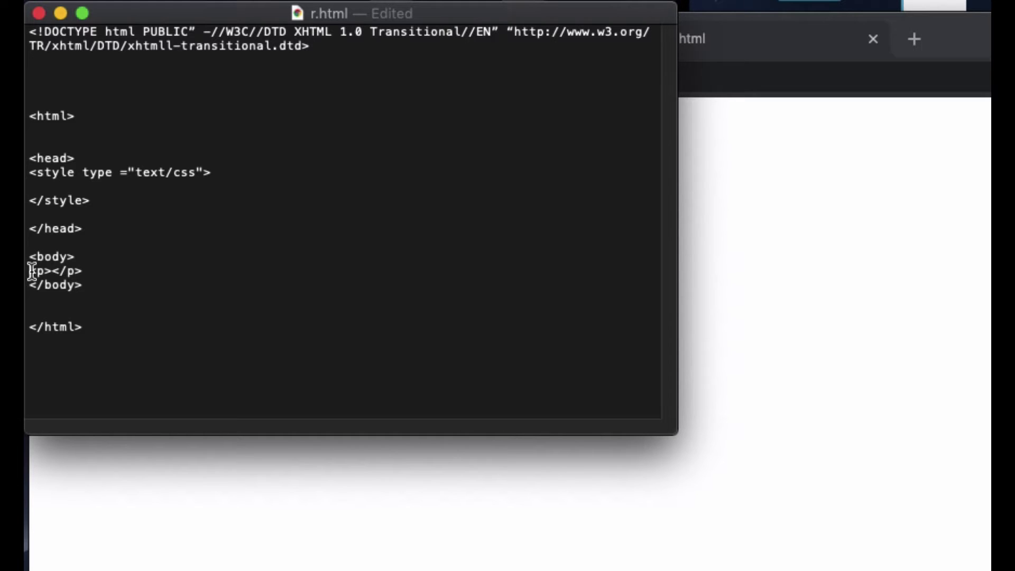
right_click(55, 271)
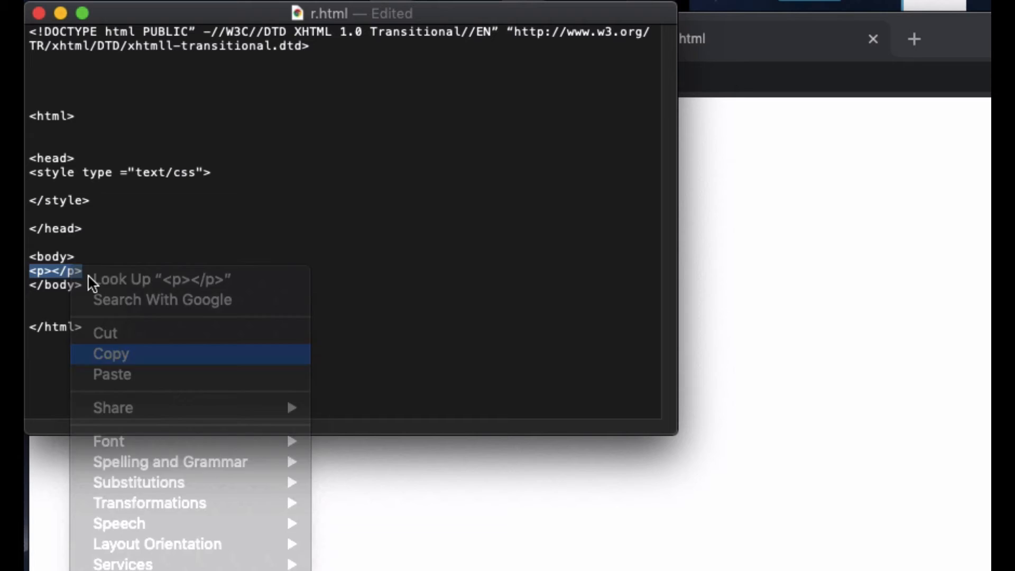
click(110, 354)
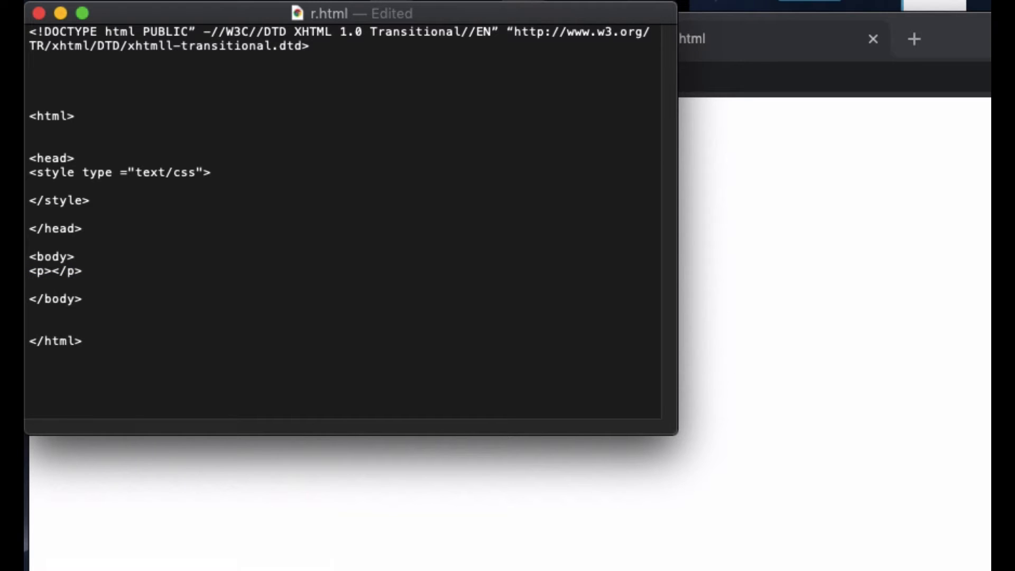
text(<p></p>)
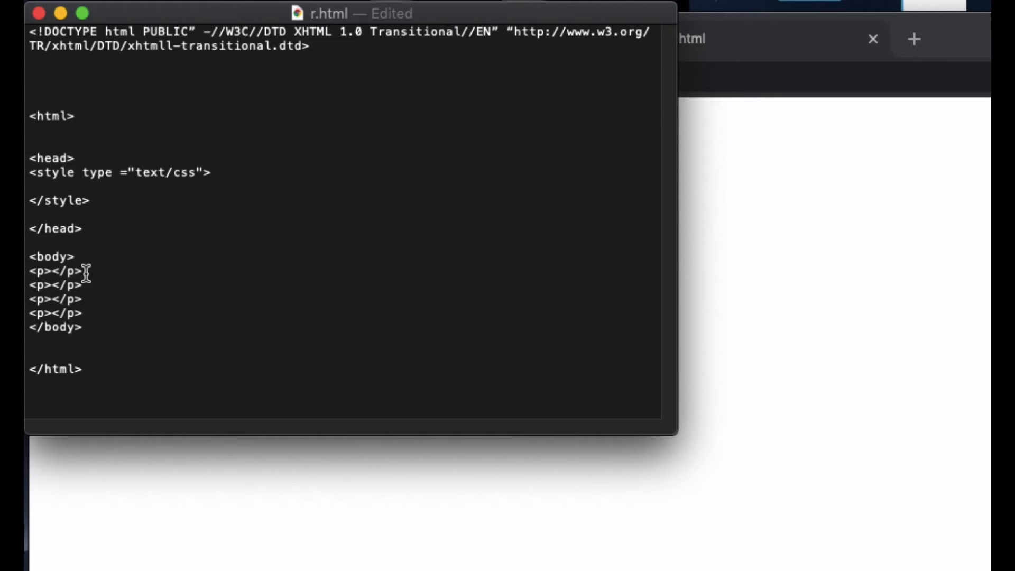
Step: Fill the paragraphs with First, Second, Third and Fourth, then reload r.html in Chrome
text(First)
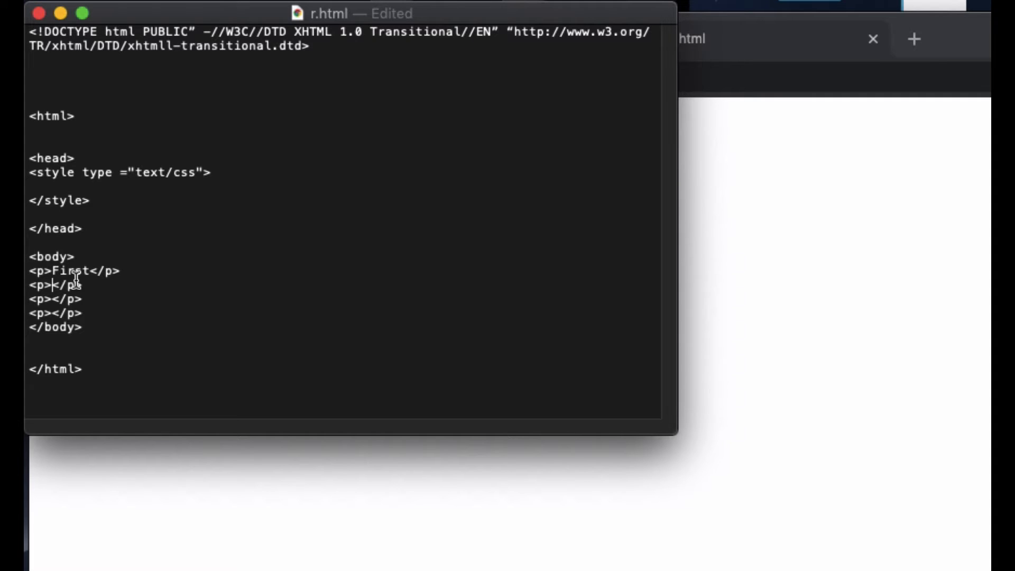
text(Second)
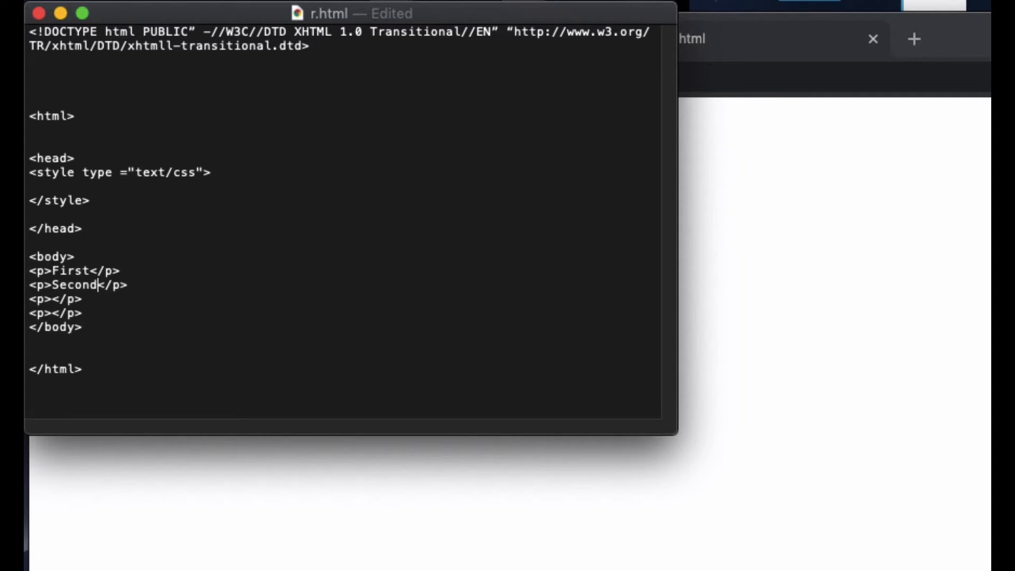
click(43, 299)
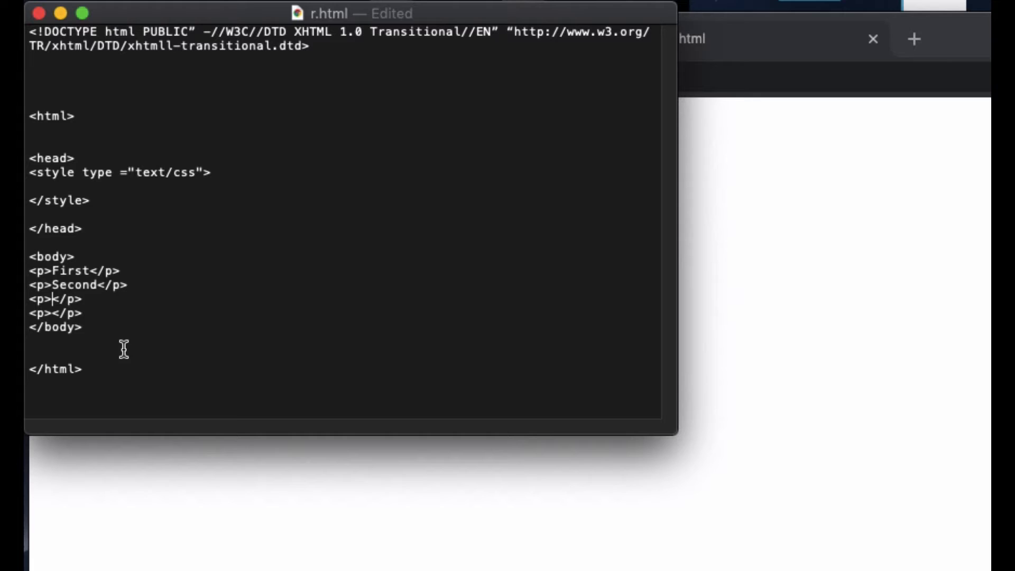
text(Third)
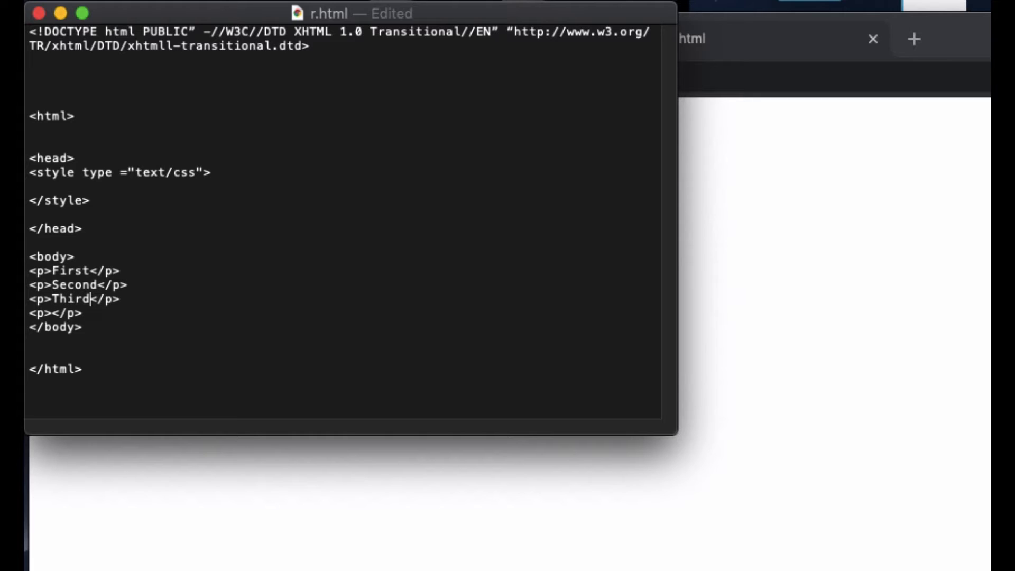
click(53, 313)
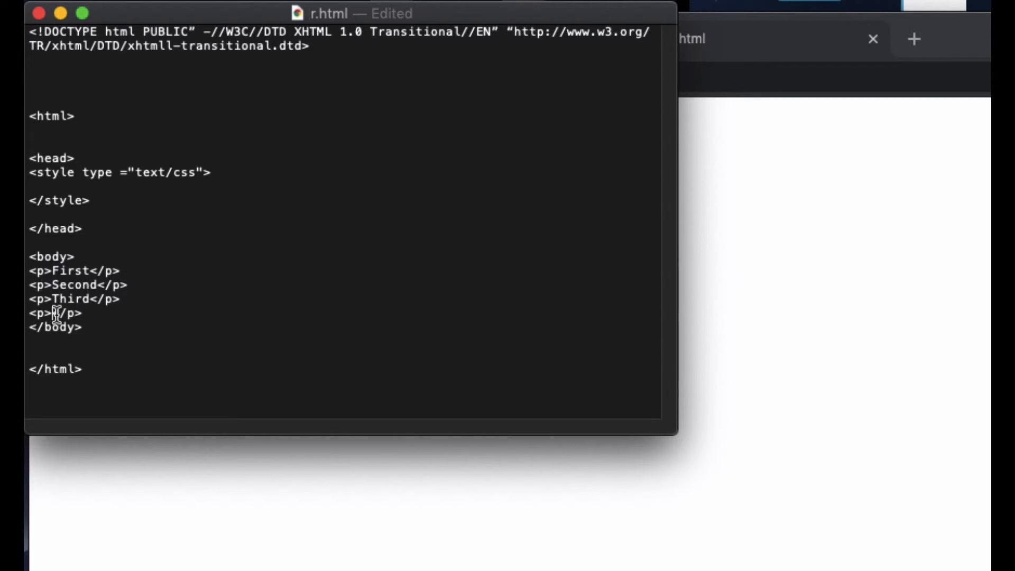
text(Fours)
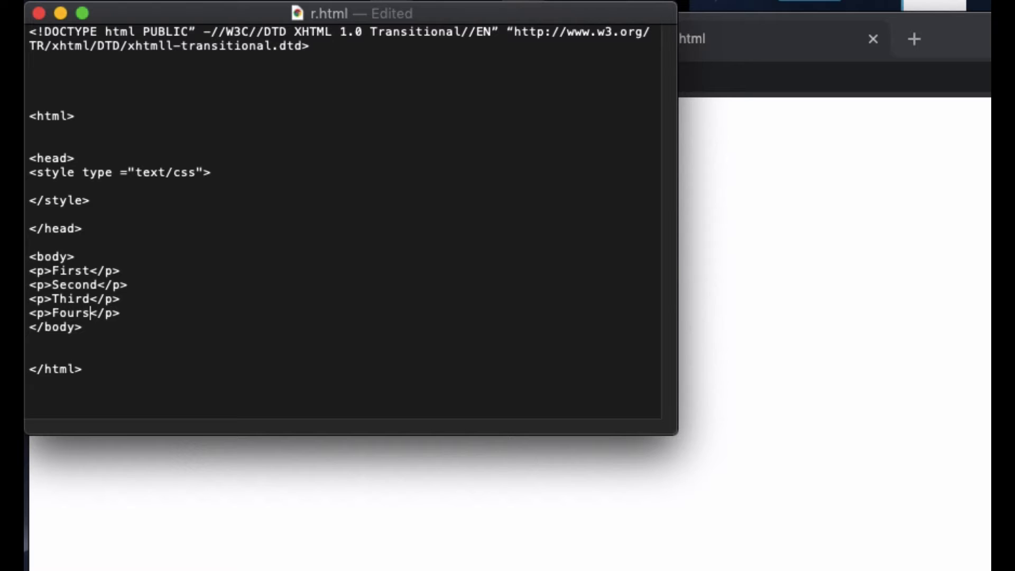
click(686, 38)
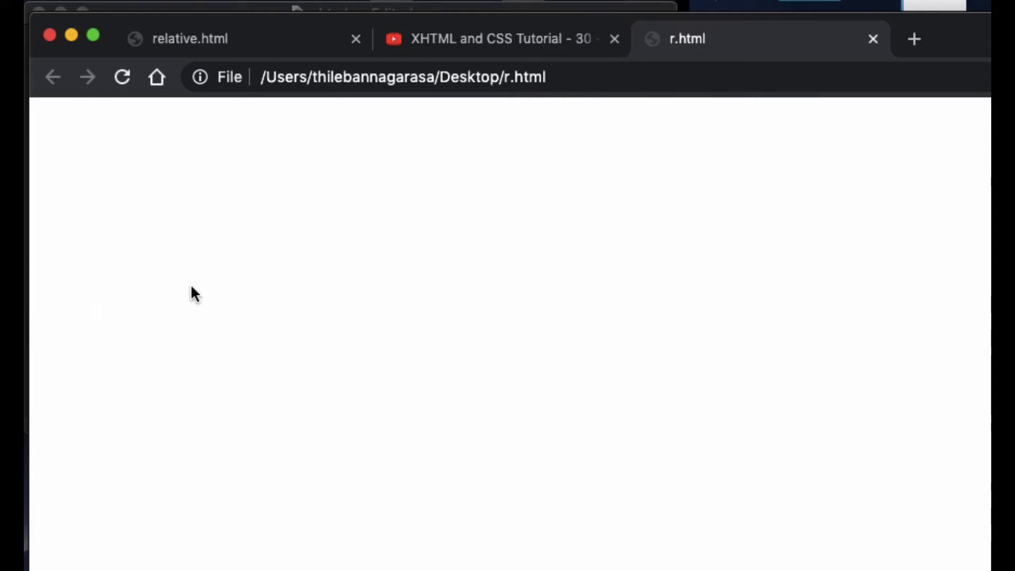
click(122, 76)
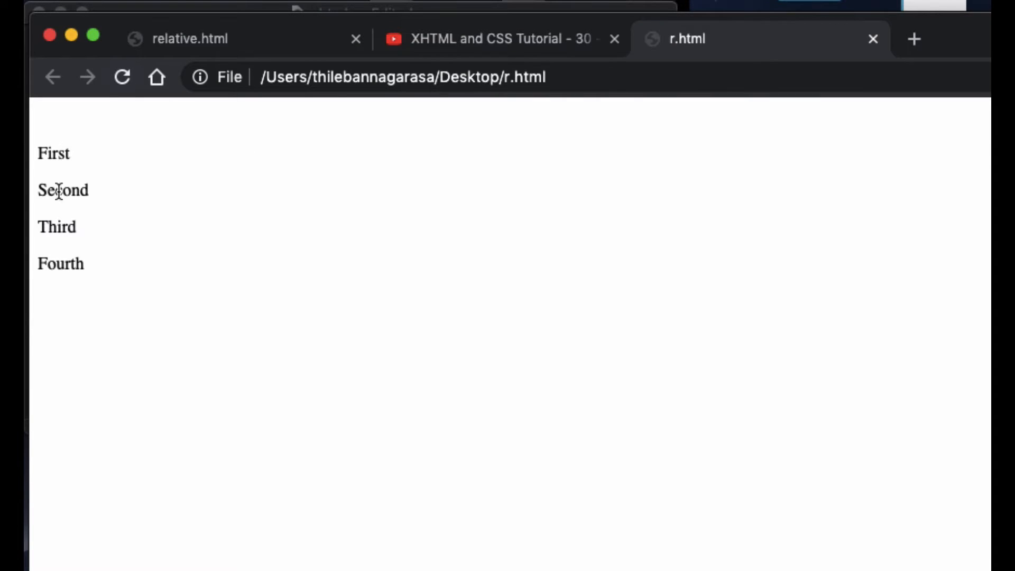
mouse_move(270, 64)
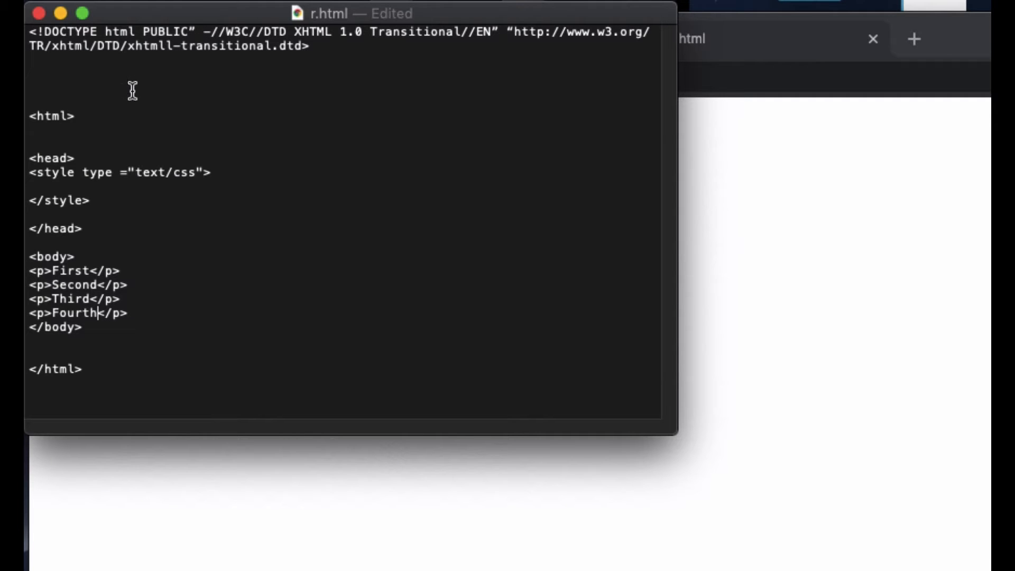
mouse_move(84, 194)
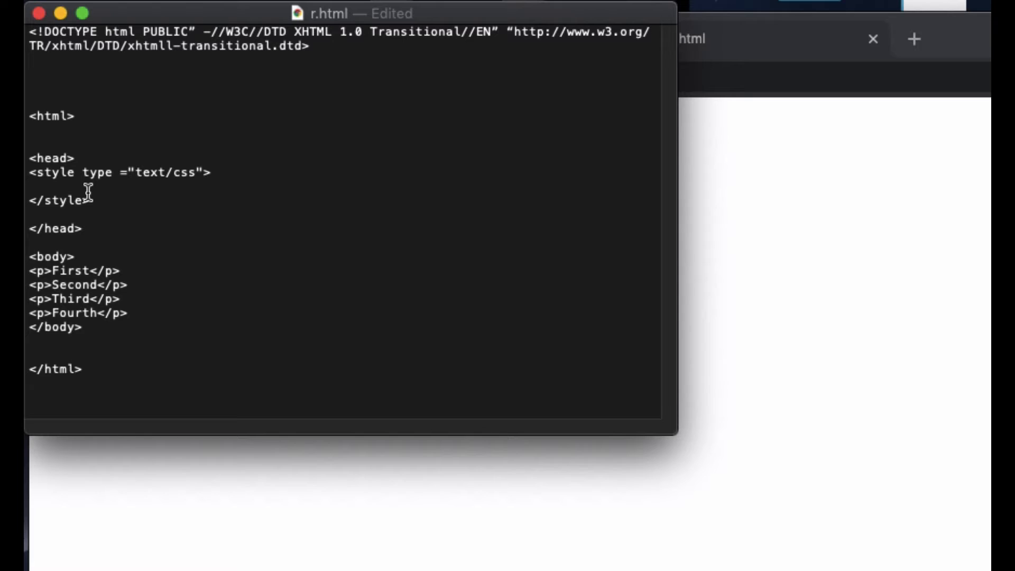
mouse_move(42, 298)
text( id)
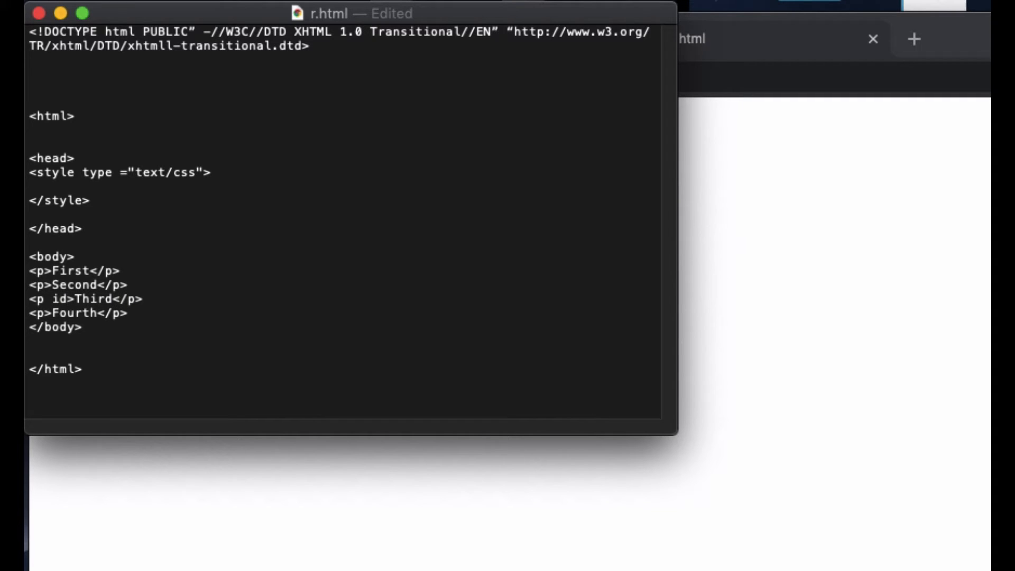
Step: Add id="third" to the third paragraph's <p> tag
text(="th")
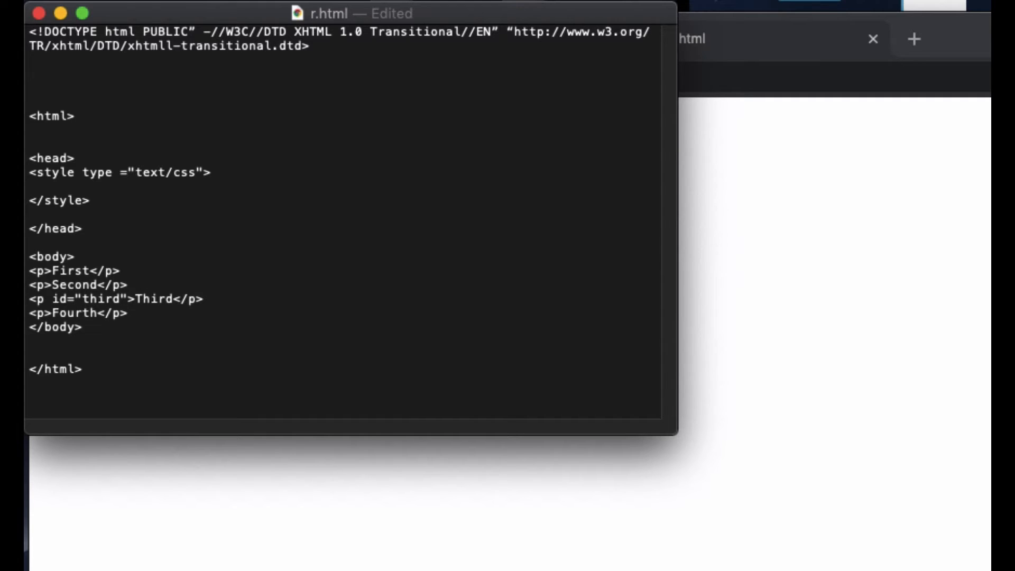
text(>)
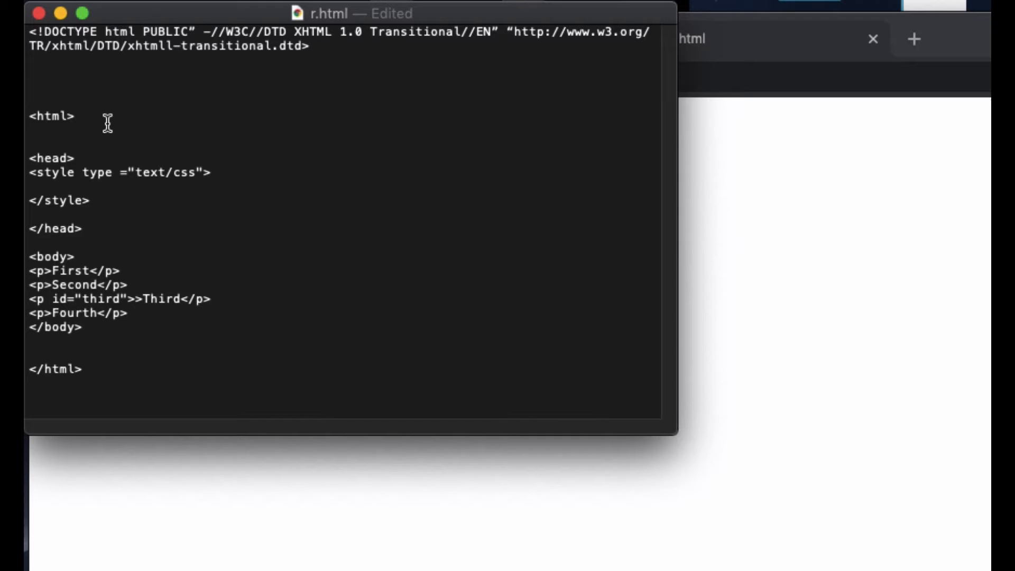
click(30, 186)
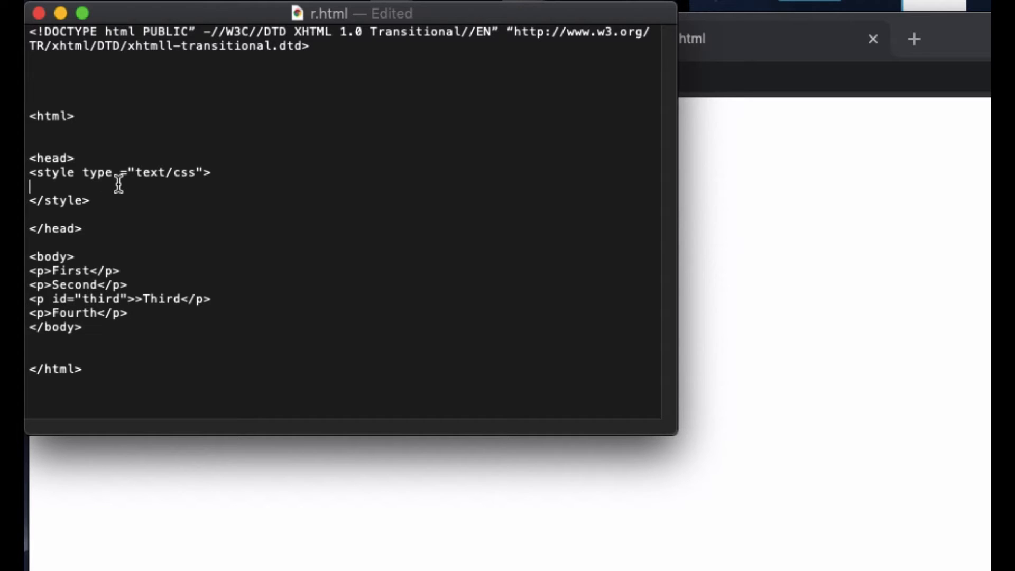
Step: Start a #third rule with a 1px solid green border
text(#)
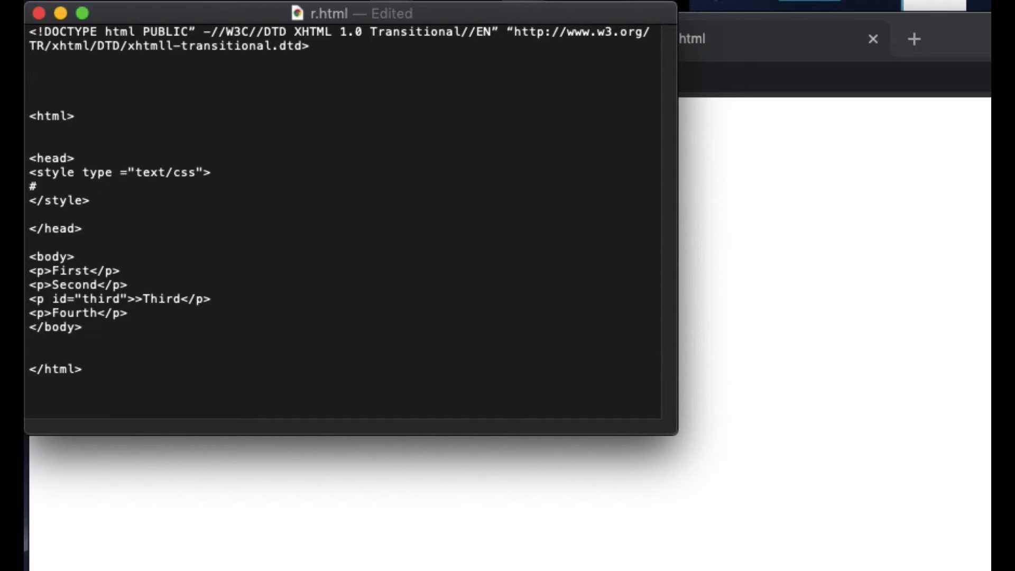
text(thi)
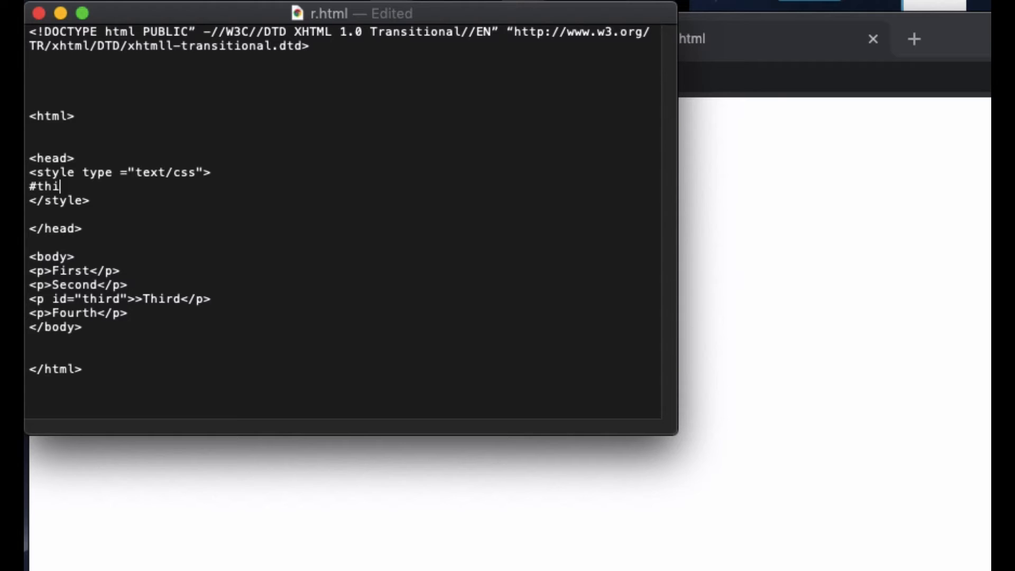
text(rd {)
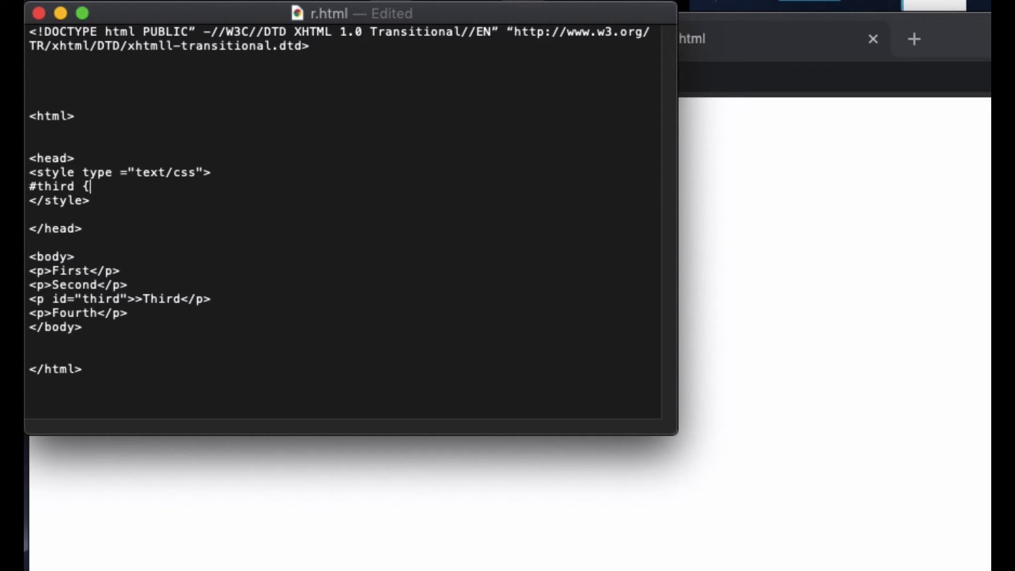
text(b)
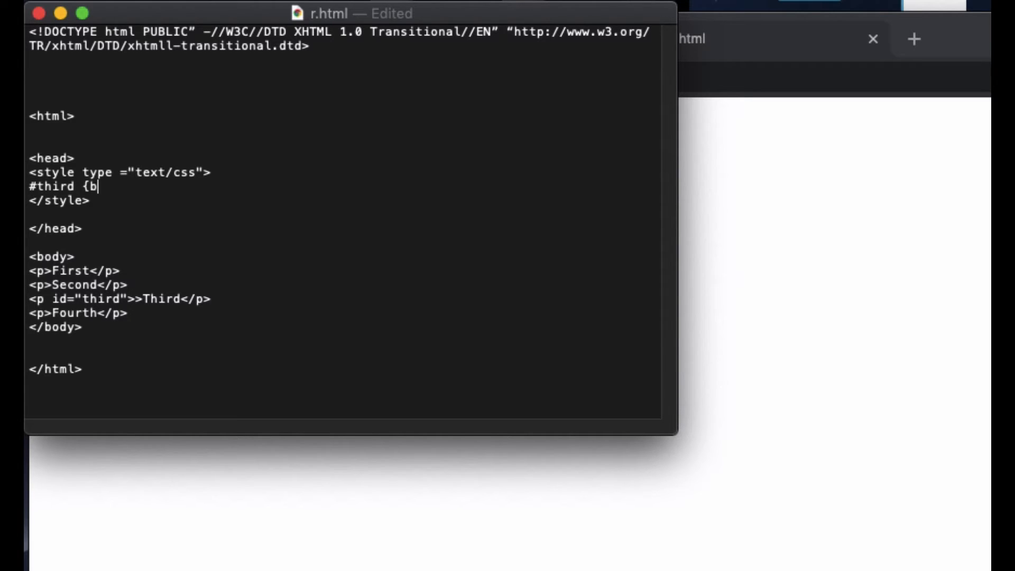
text(order :)
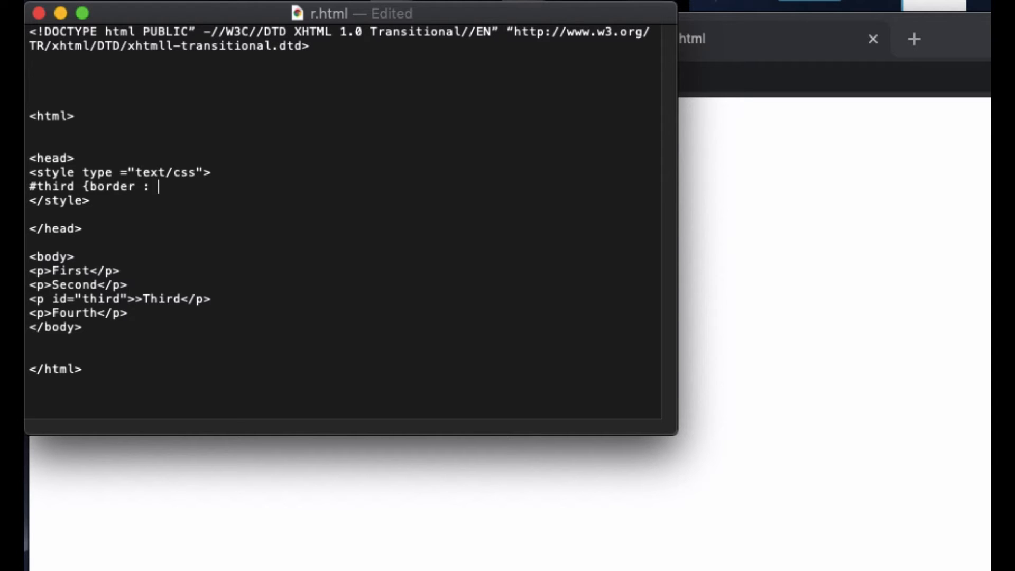
text(1px)
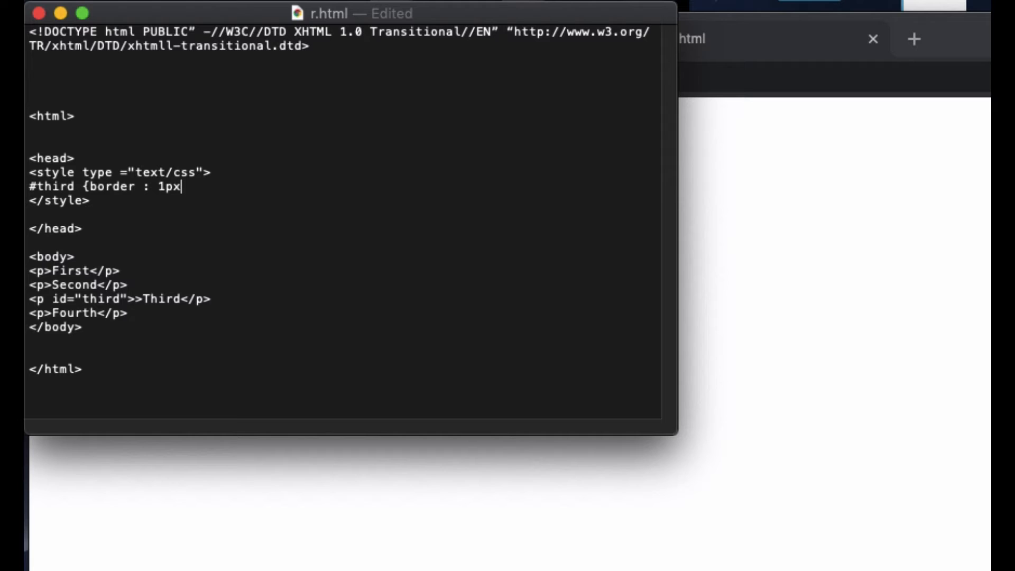
text(sol)
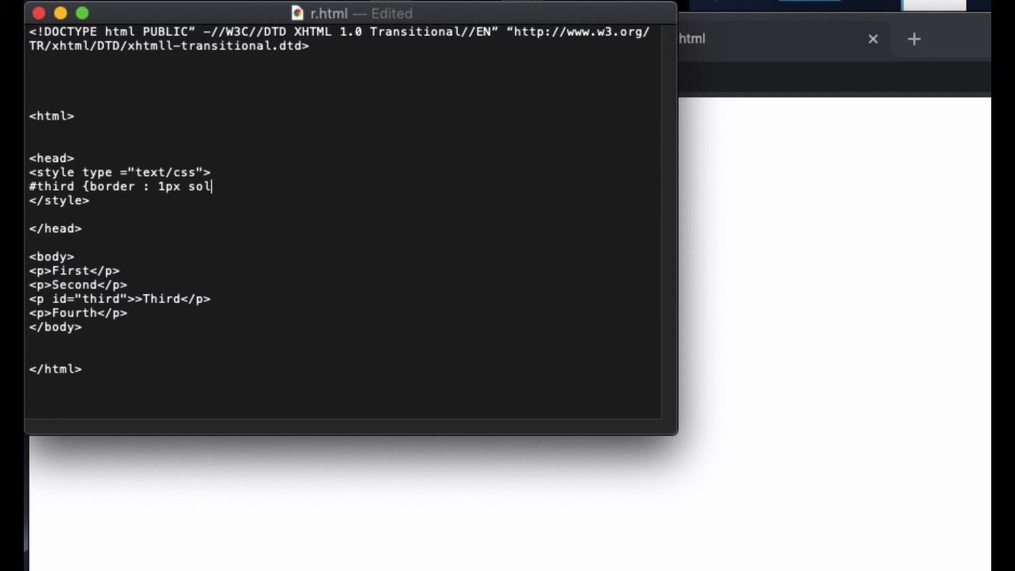
text(id green)
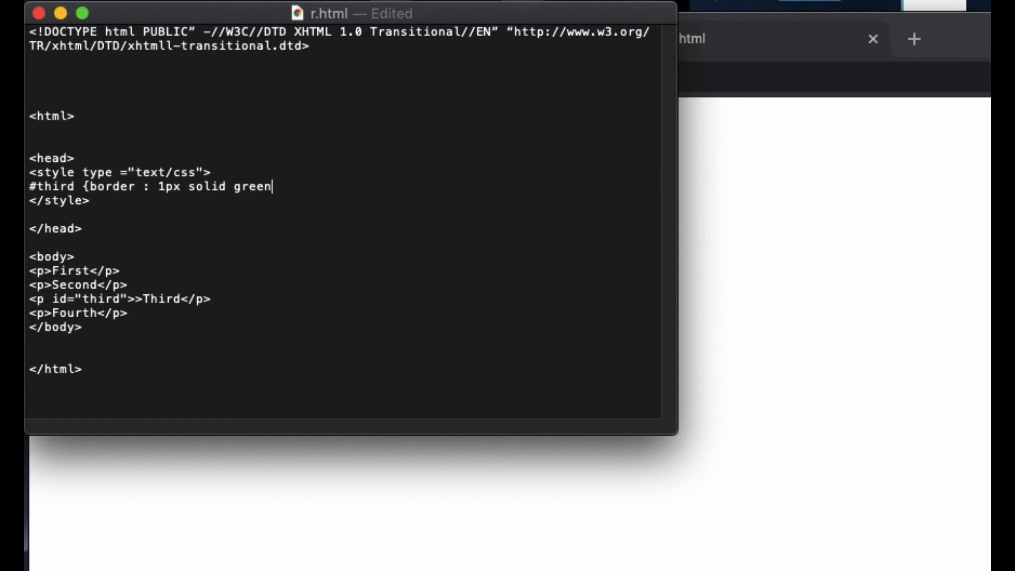
text(;)
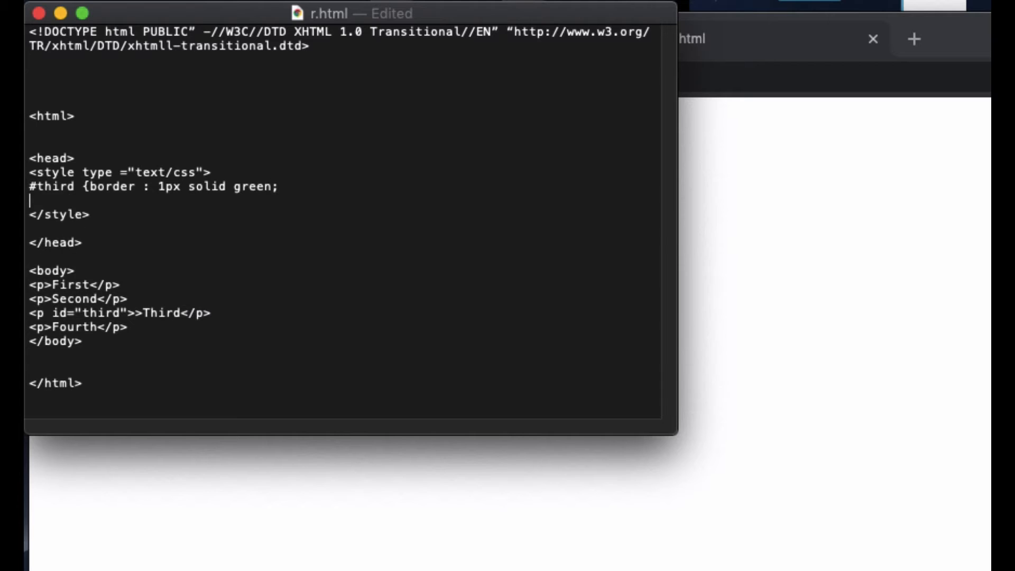
Step: Add position absolute, top 60px and left 30px, and close the #third rule
text(p)
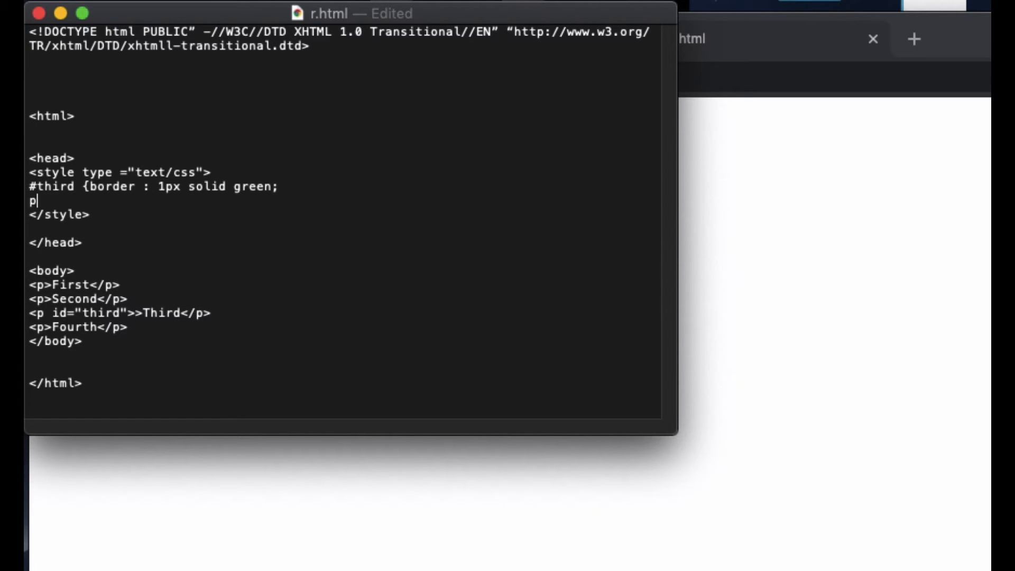
text(osition:)
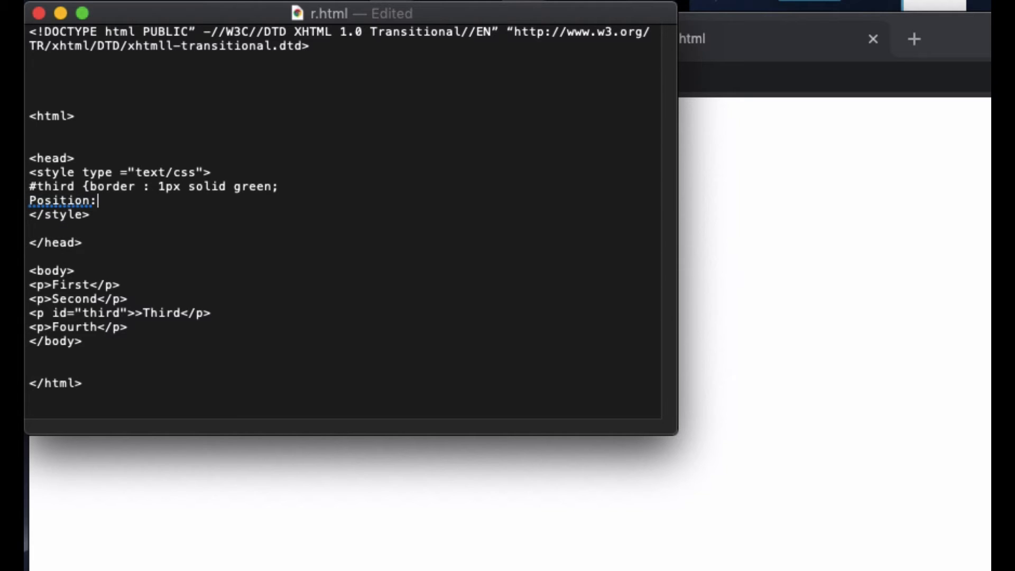
text(absol)
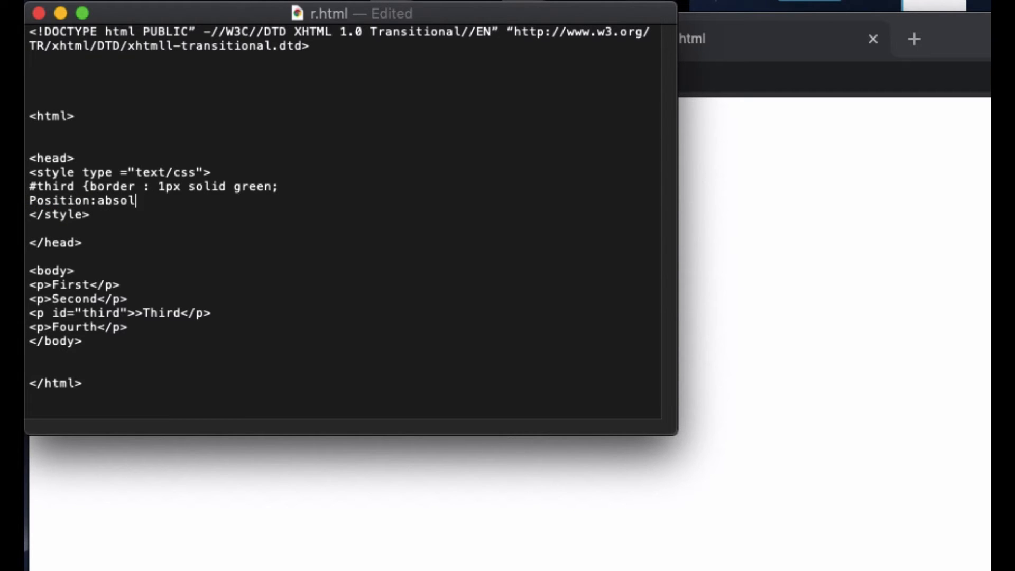
text(ute;)
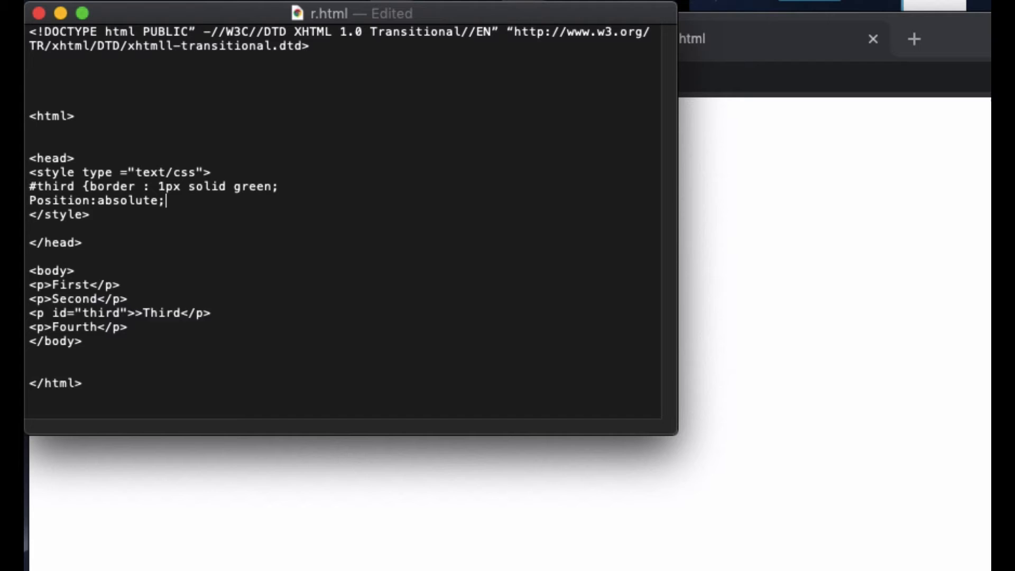
text(tope)
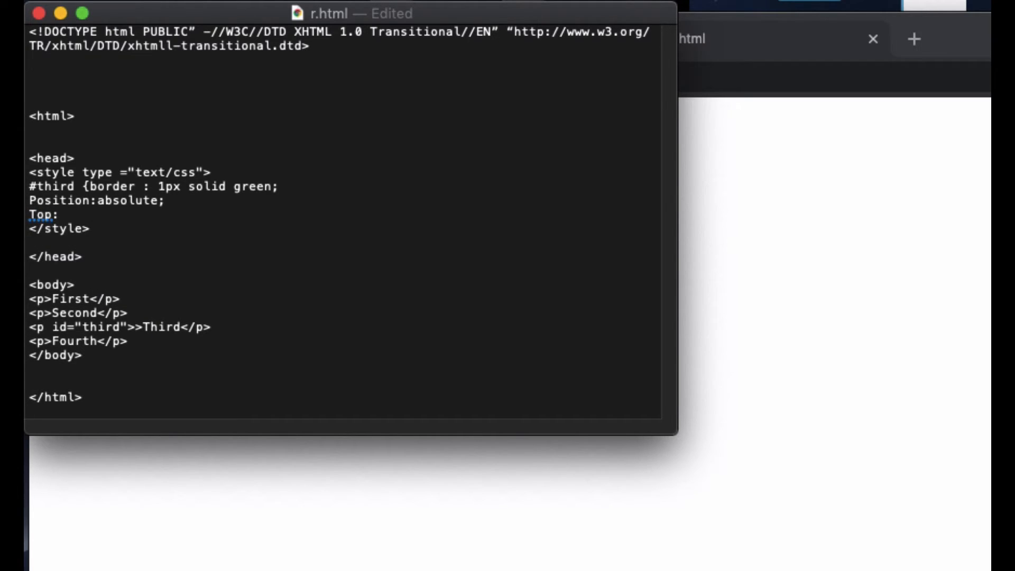
text(60px;)
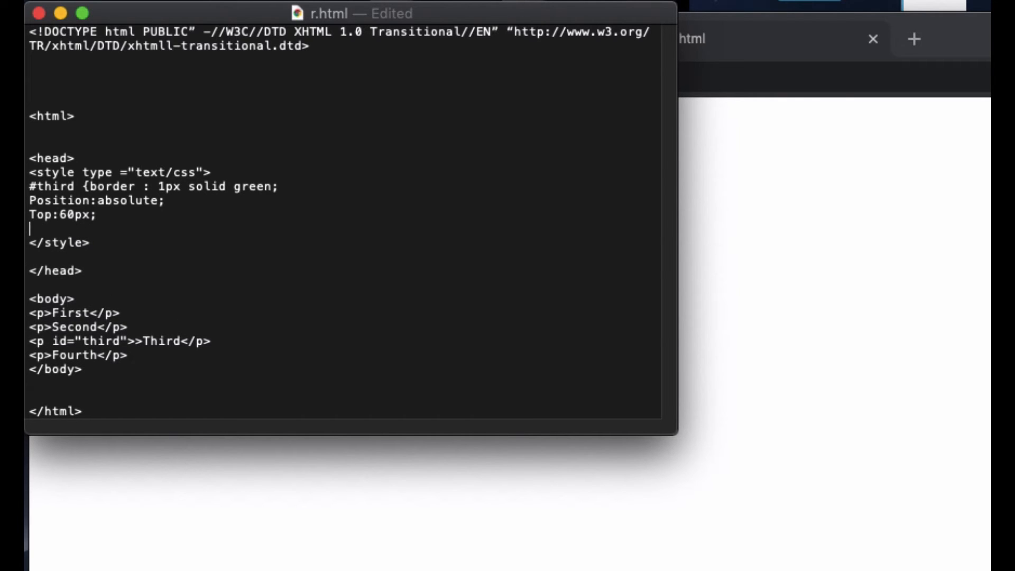
text(left)
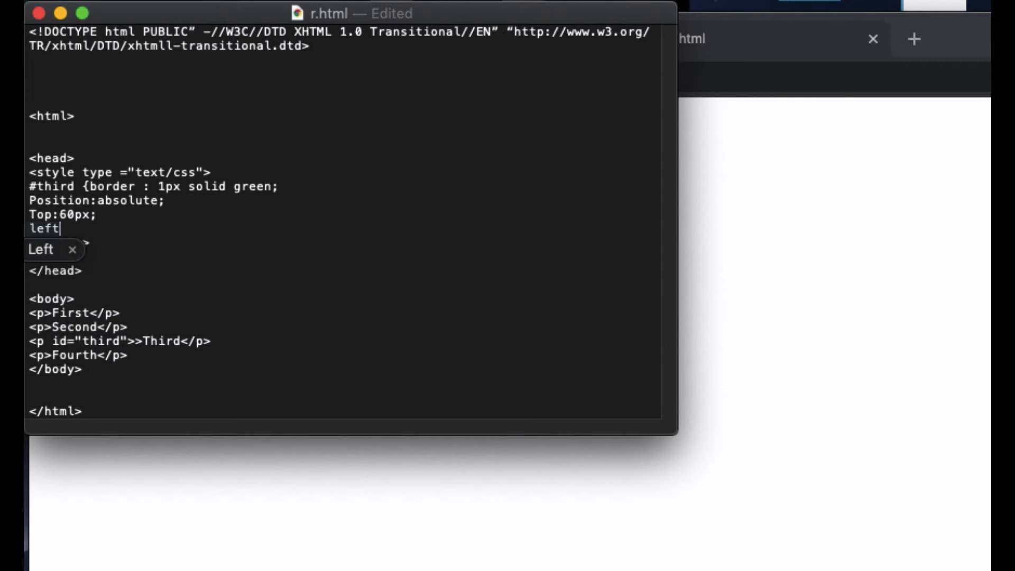
text(:30)
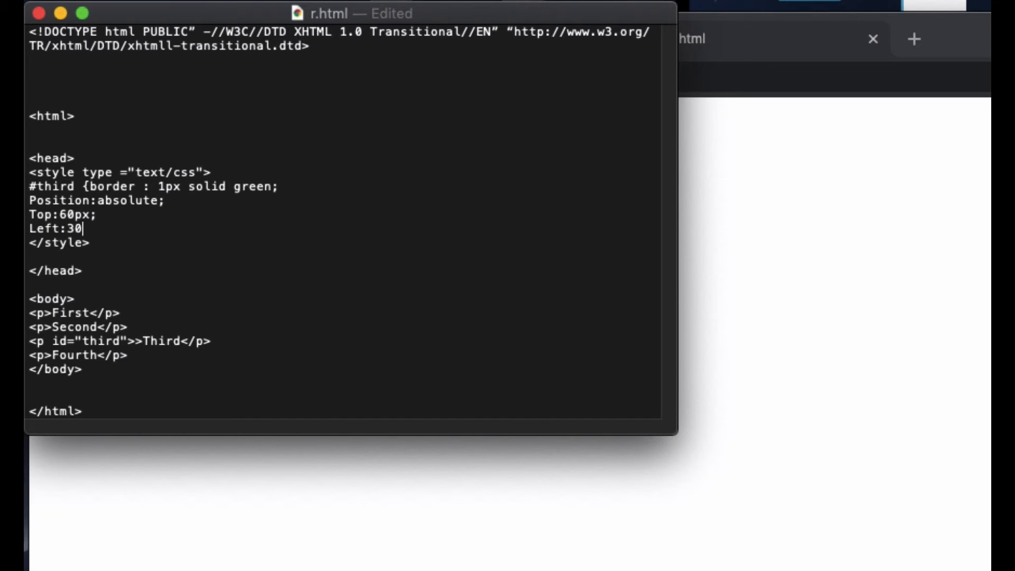
text(px;)
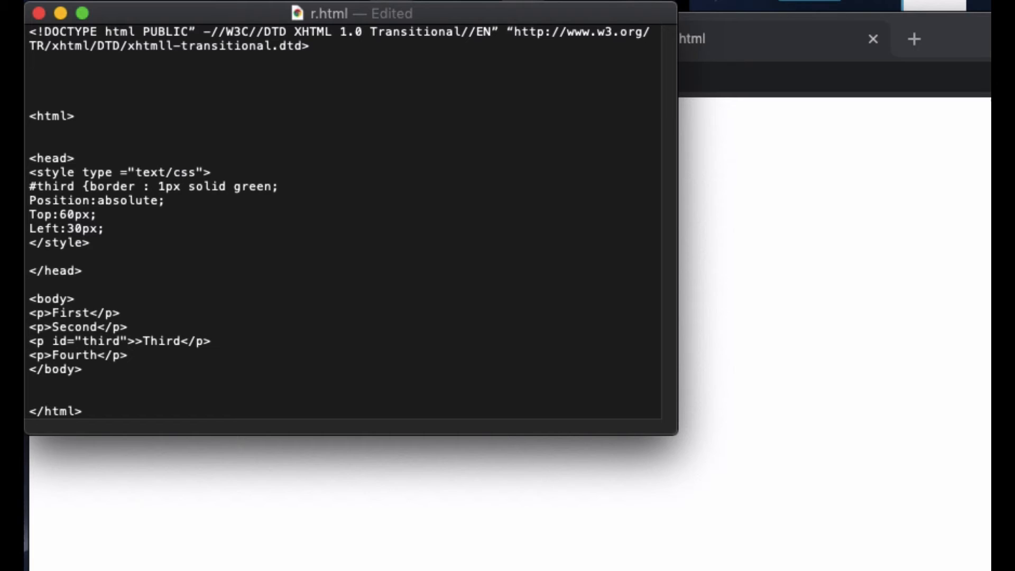
text(})
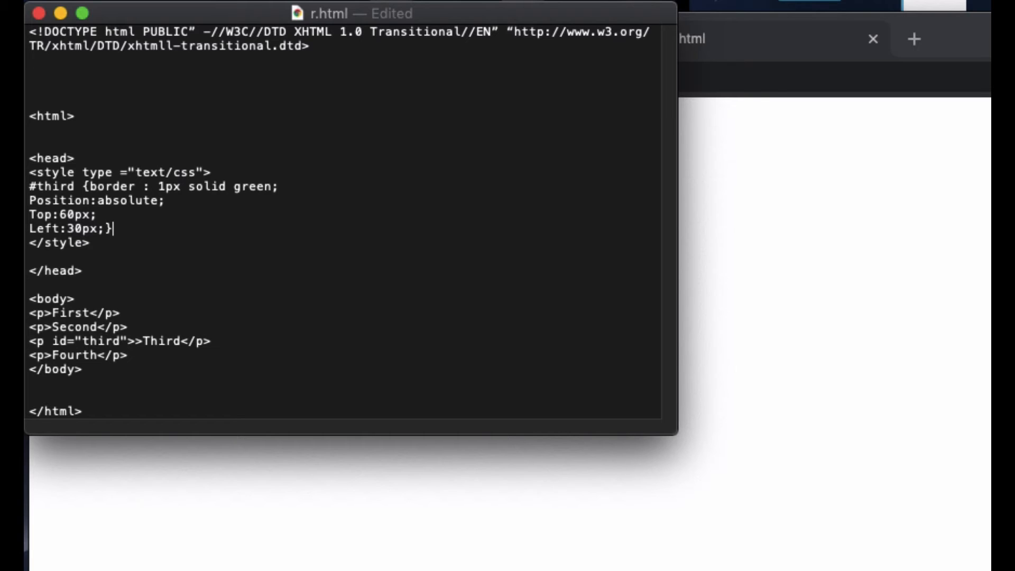
click(686, 39)
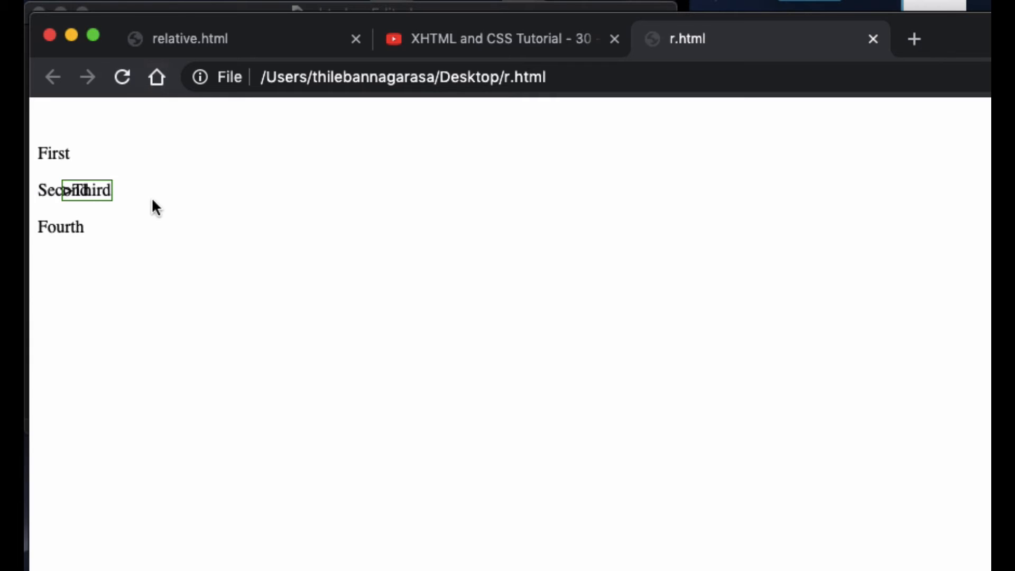
mouse_move(69, 195)
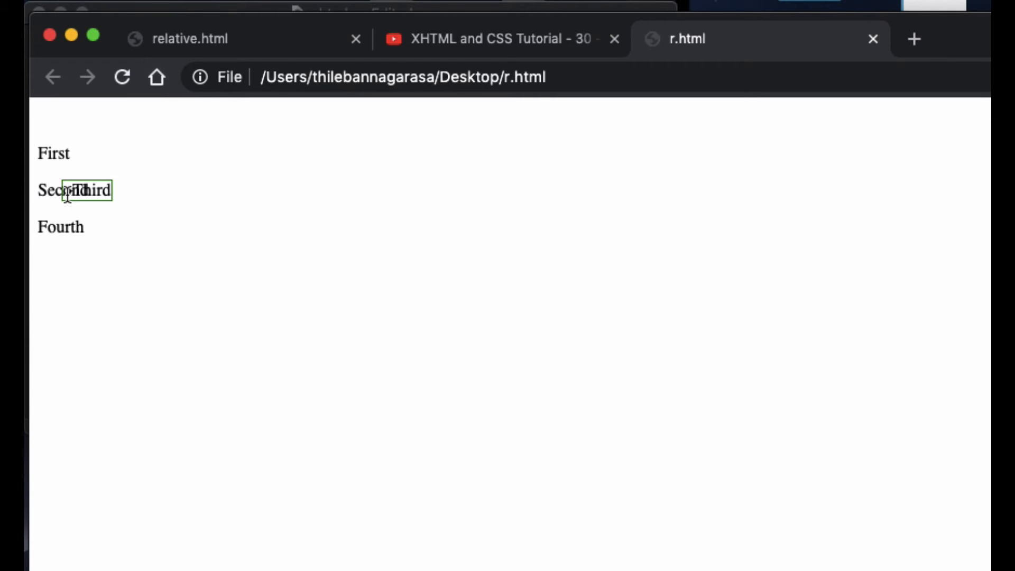
mouse_move(42, 179)
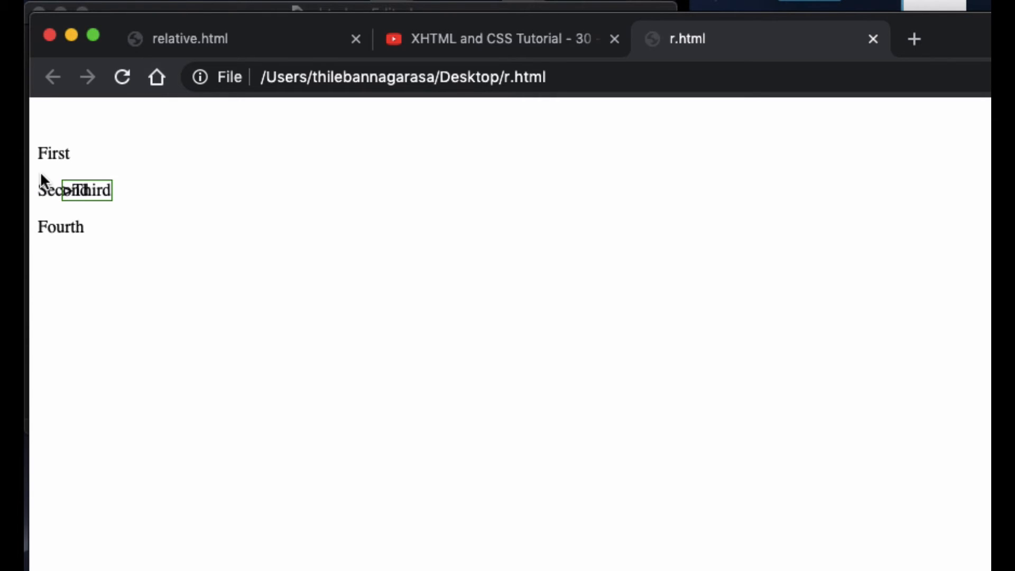
mouse_move(135, 53)
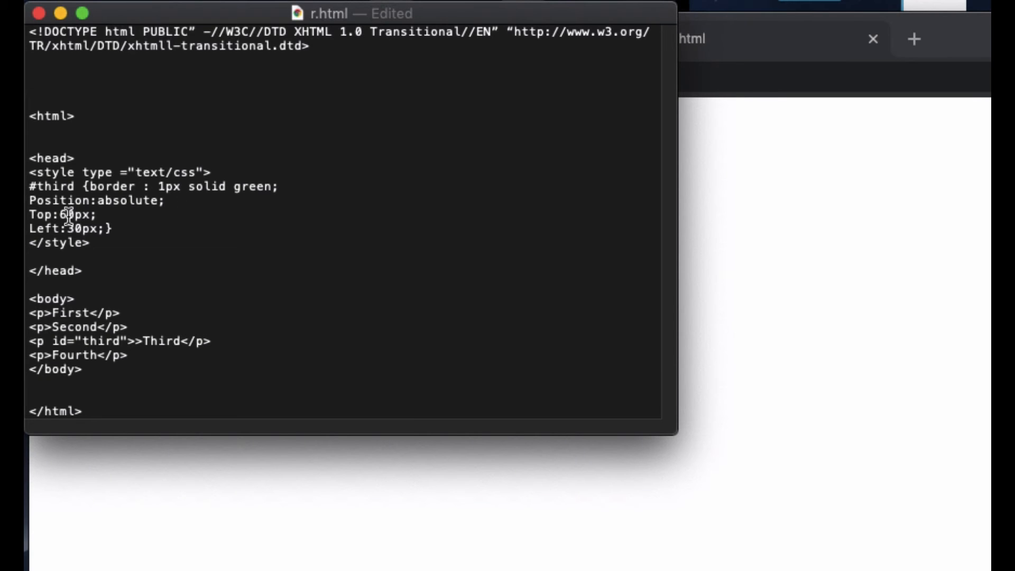
Step: Bring the Chrome preview of r.html back into view
click(686, 39)
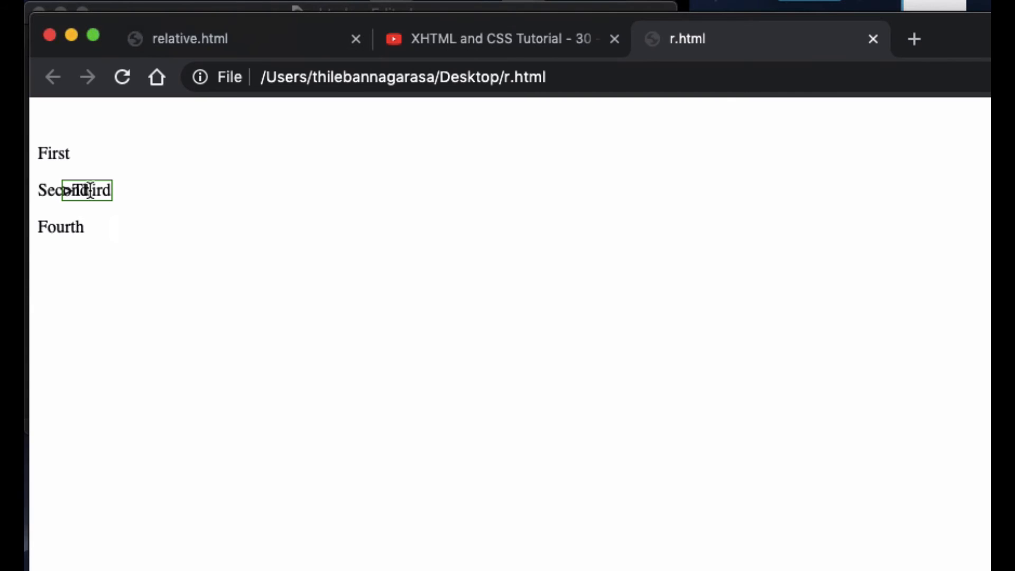
mouse_move(71, 188)
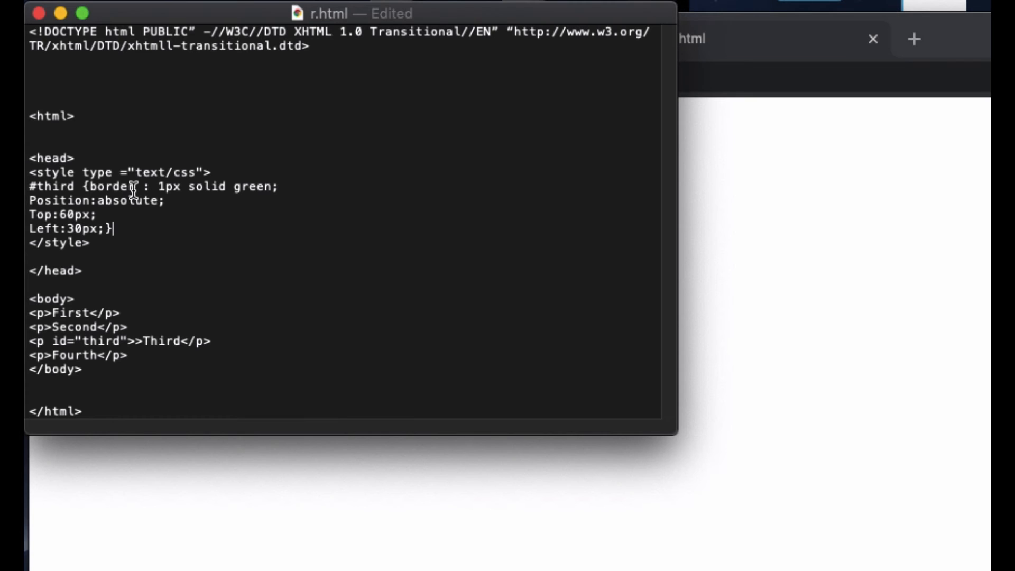
Step: Change the #third position value from absolute to relative
double_click(128, 201)
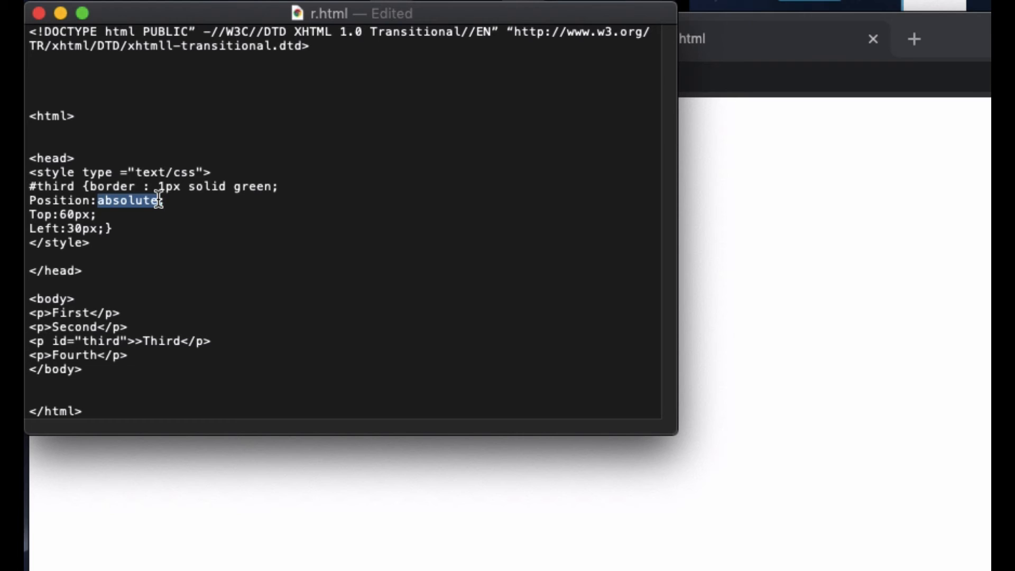
text(Re)
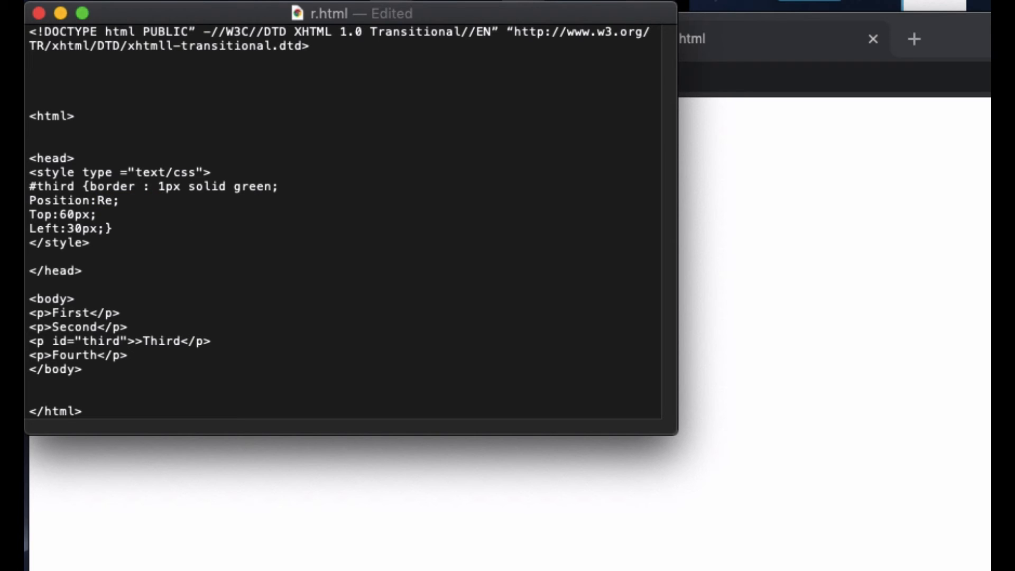
text(lative)
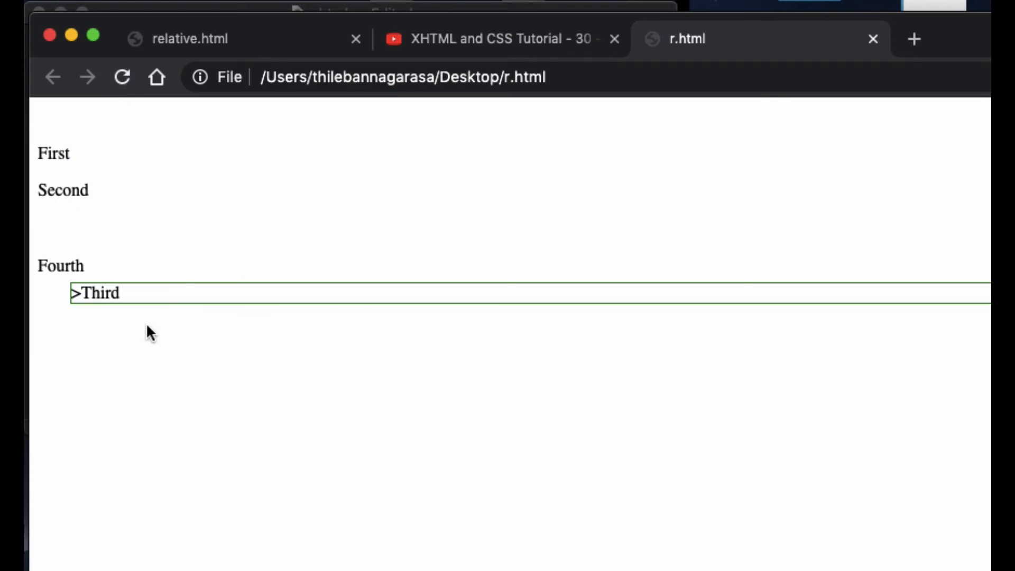
mouse_move(248, 33)
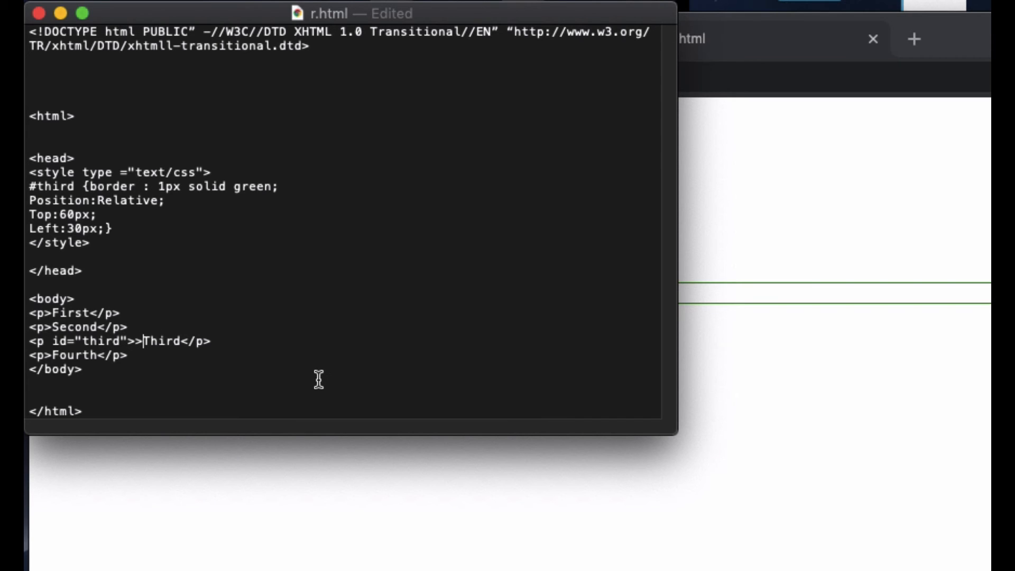
Step: Reload r.html in Chrome to show the corrected Third paragraph
click(675, 38)
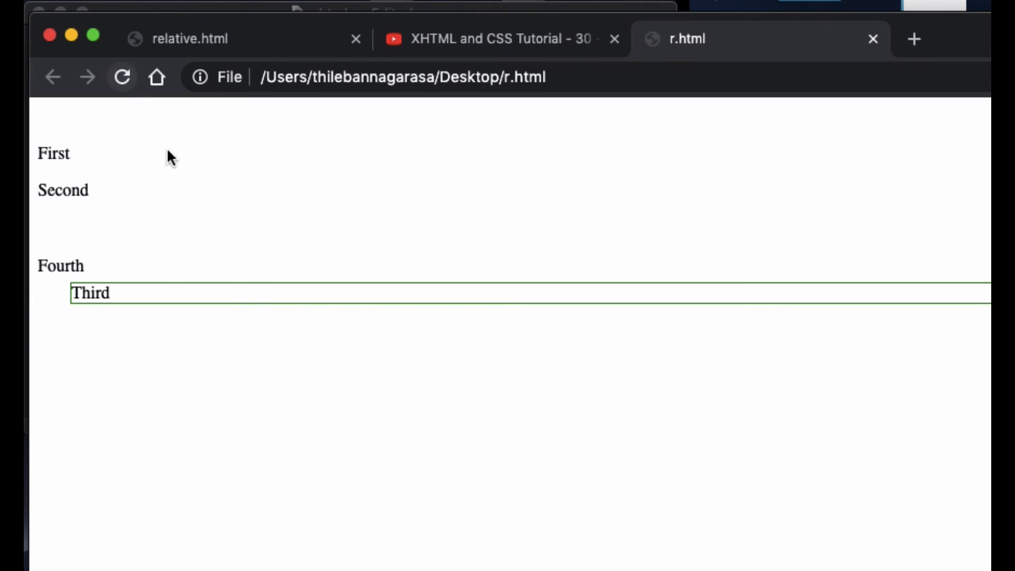
mouse_move(127, 271)
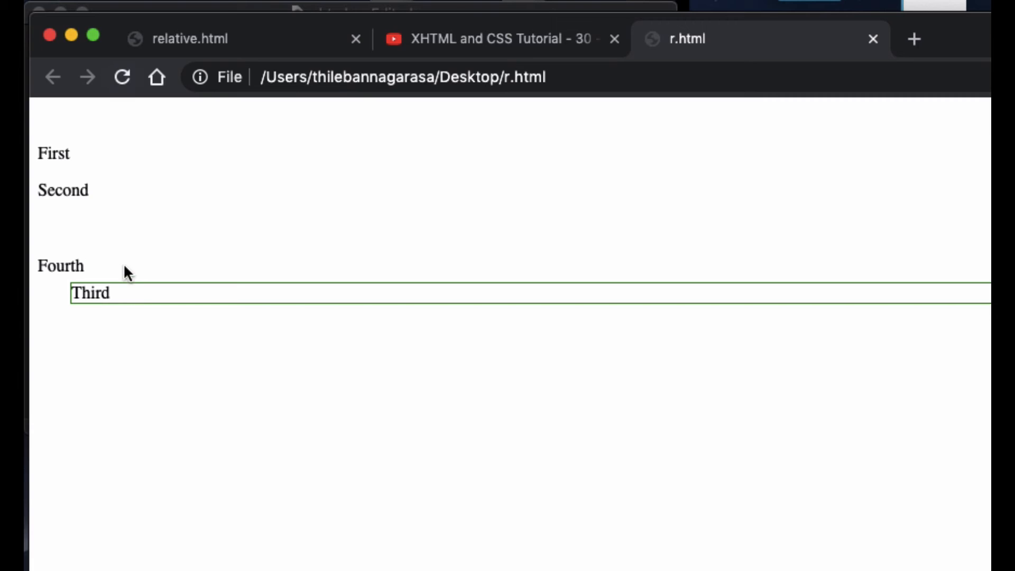
mouse_move(133, 313)
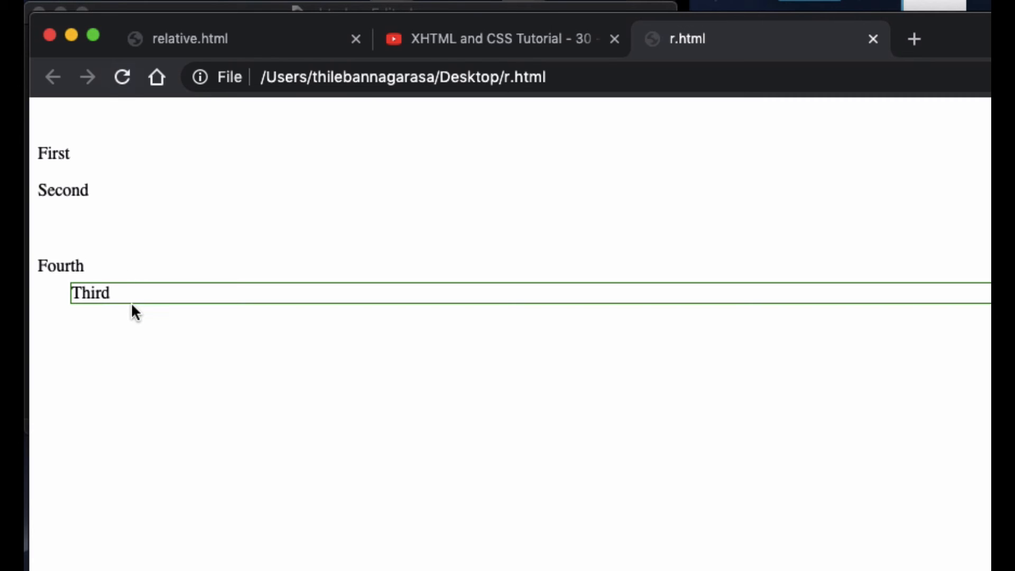
mouse_move(41, 236)
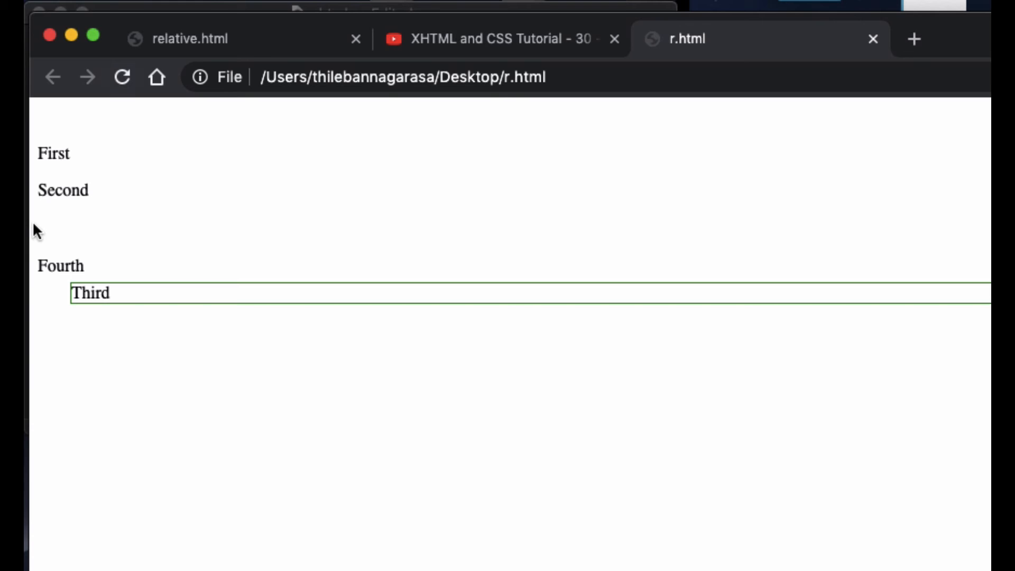
mouse_move(55, 249)
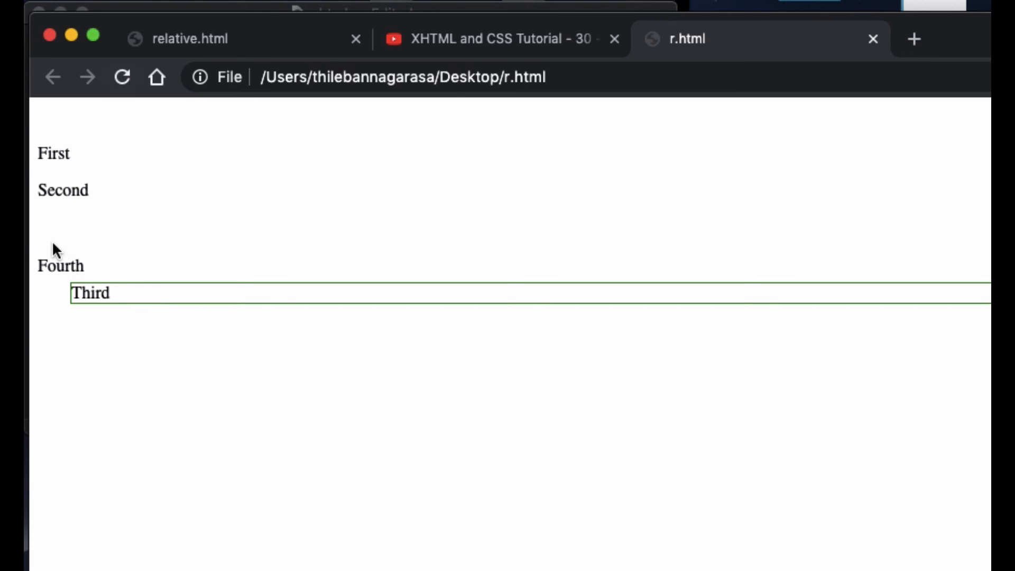
mouse_move(80, 234)
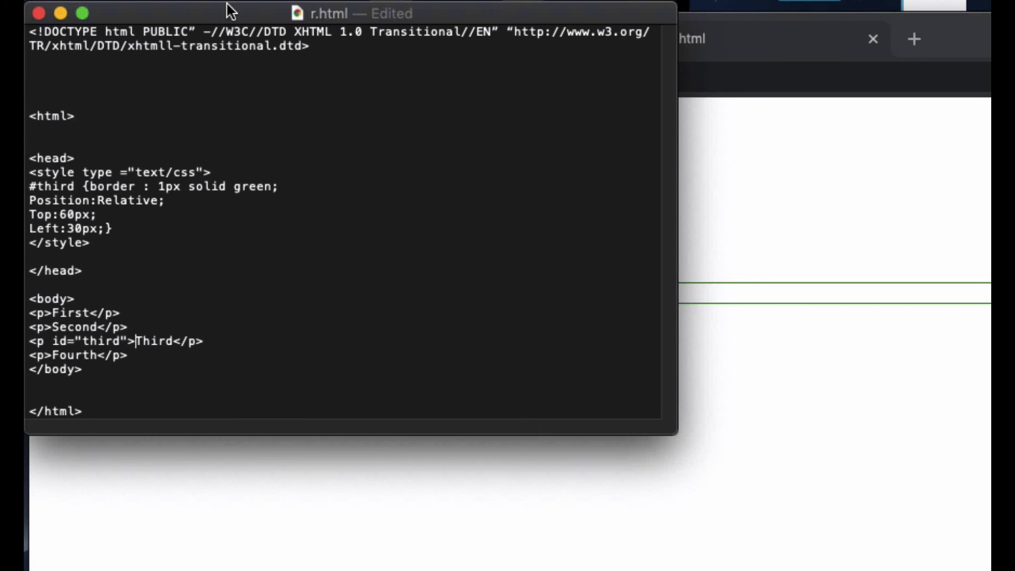
Step: Cut the #third style rule and reload Chrome to see four plain paragraphs
drag(31, 187, 111, 228)
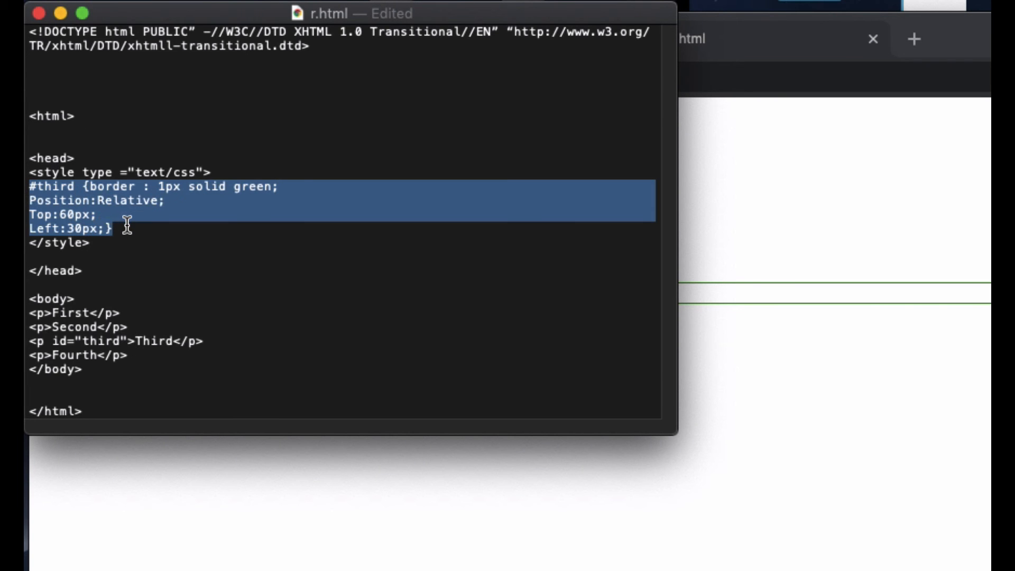
right_click(127, 226)
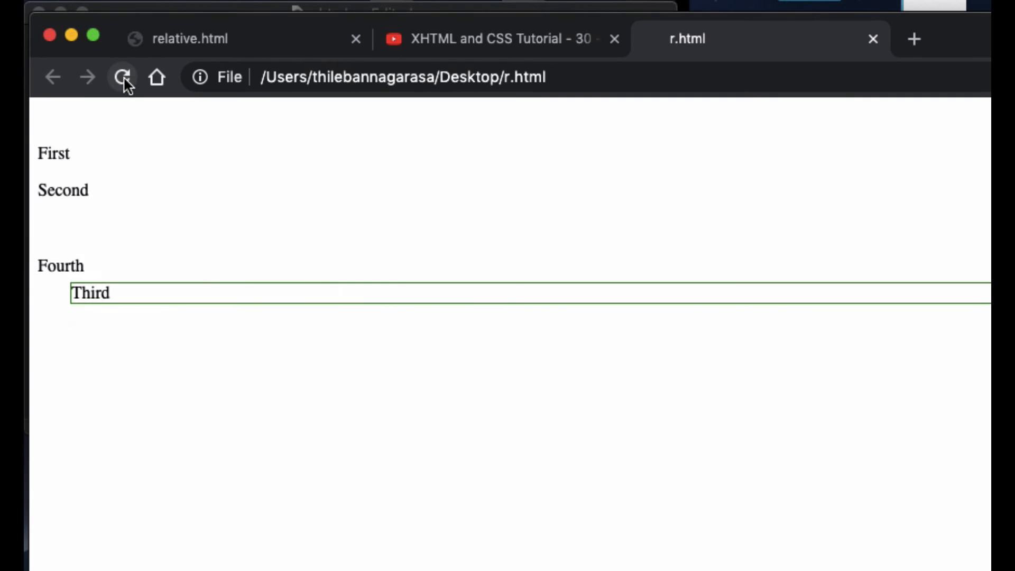
click(123, 77)
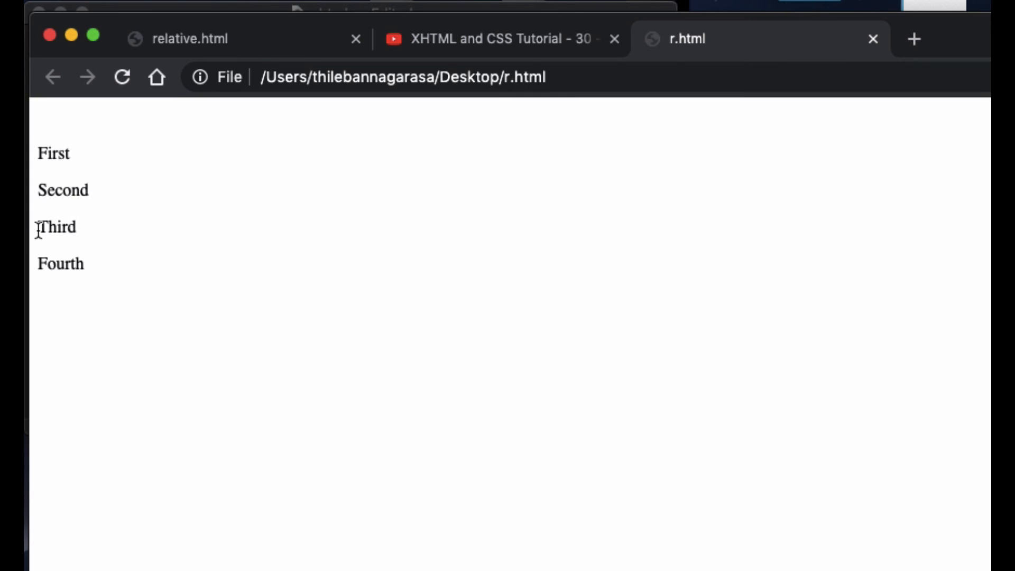
mouse_move(139, 316)
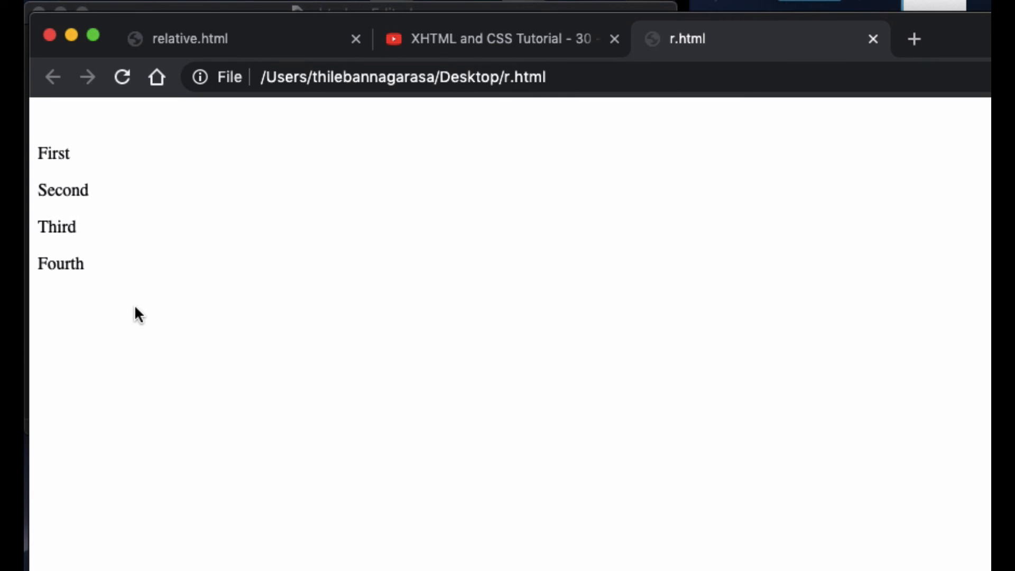
mouse_move(39, 227)
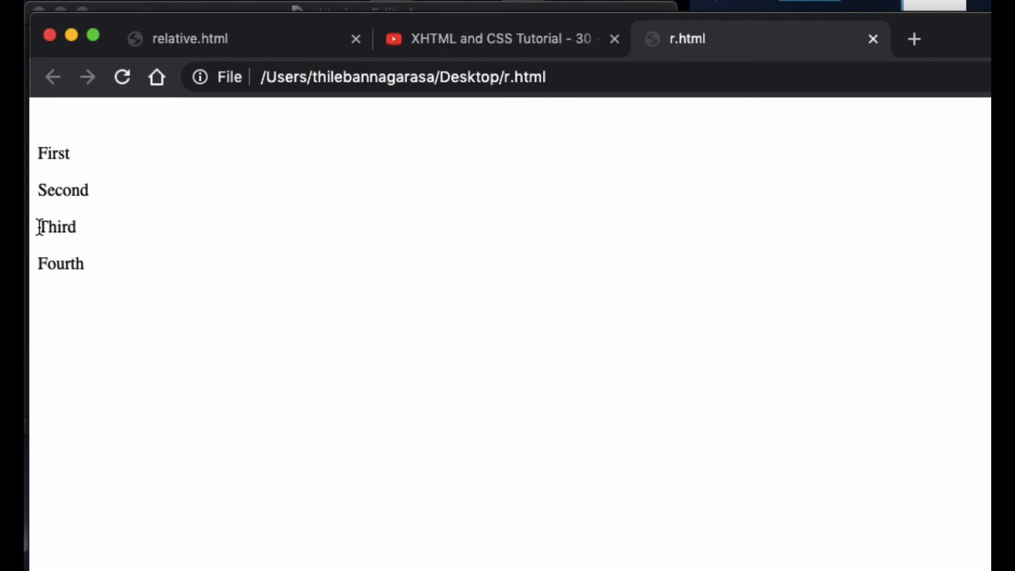
double_click(57, 227)
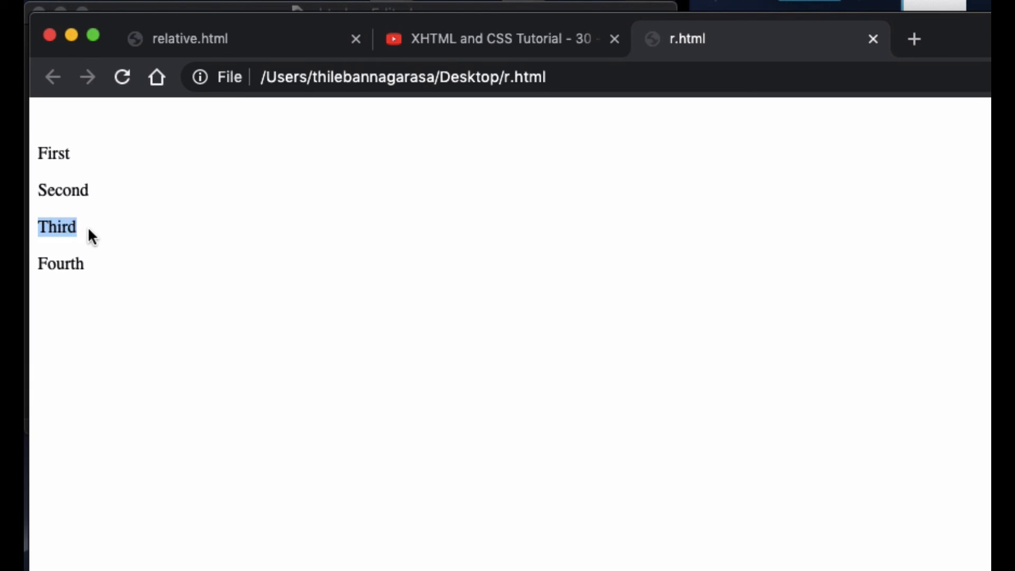
mouse_move(92, 327)
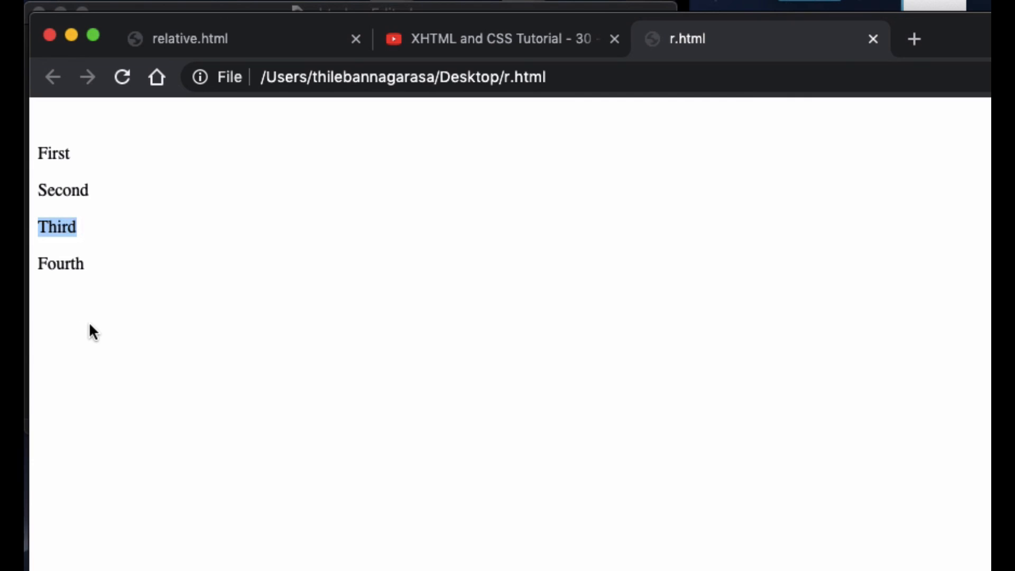
mouse_move(185, 12)
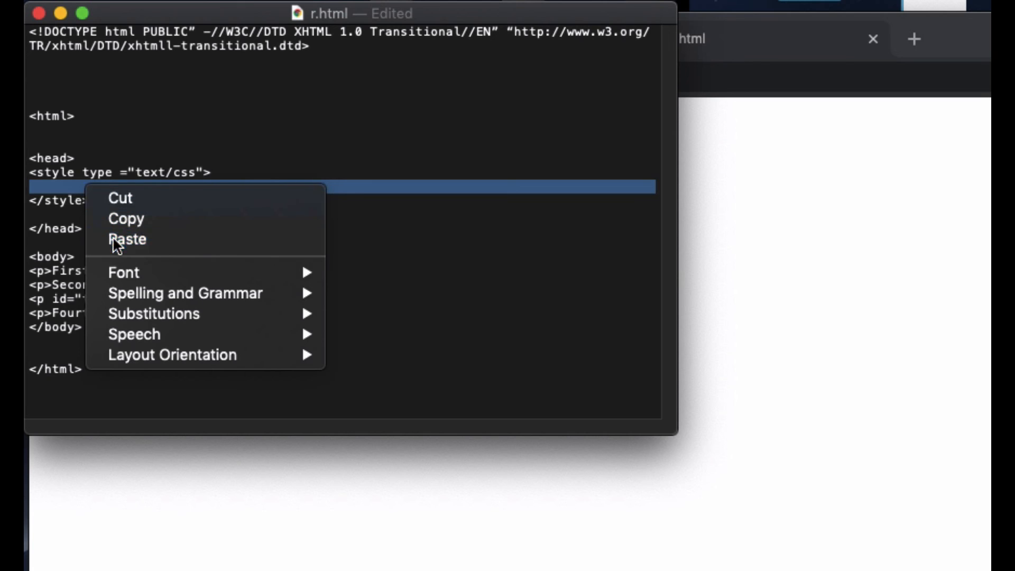
Step: Switch back to the r.html preview in Chrome
click(690, 39)
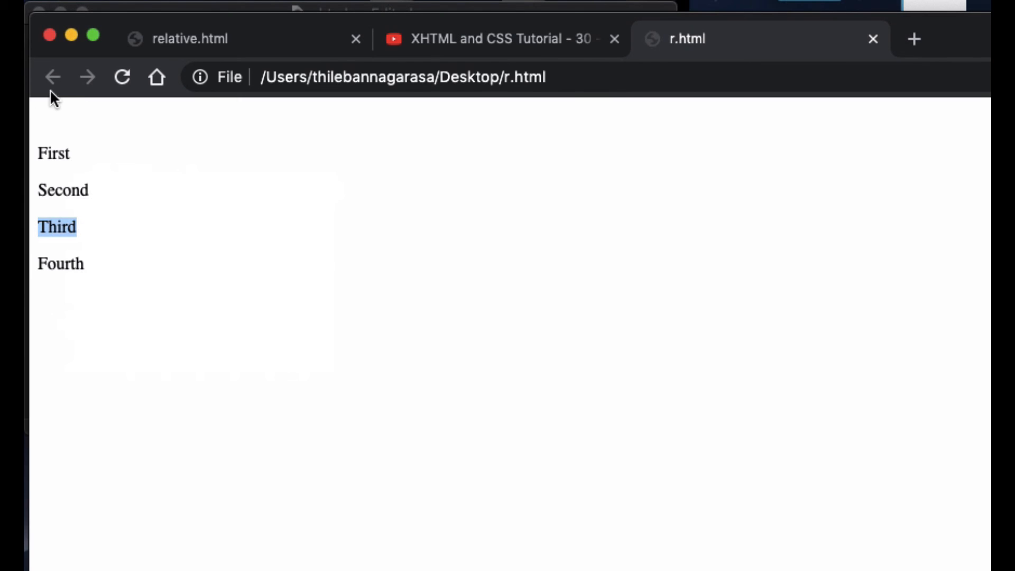
mouse_move(40, 232)
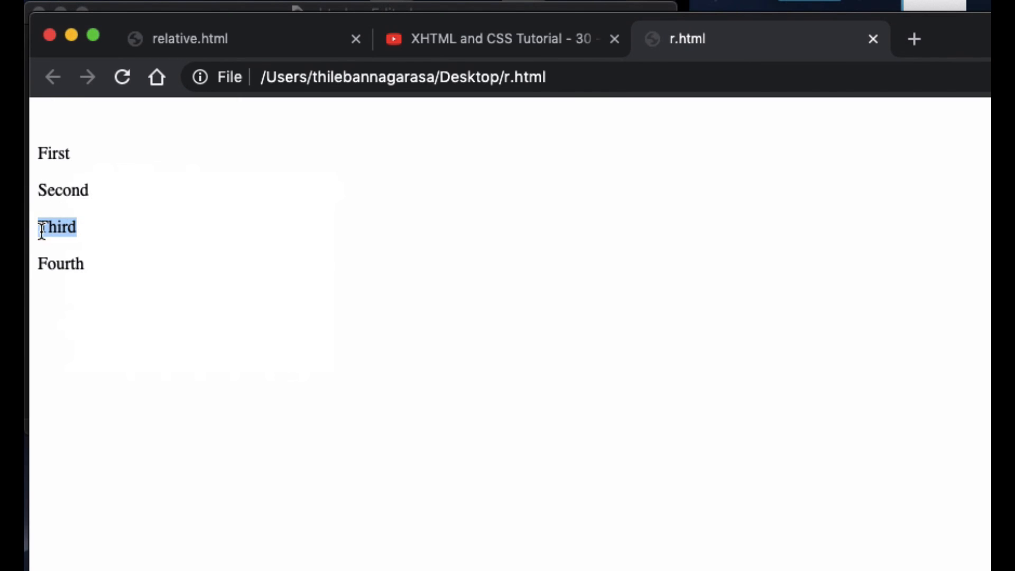
mouse_move(87, 253)
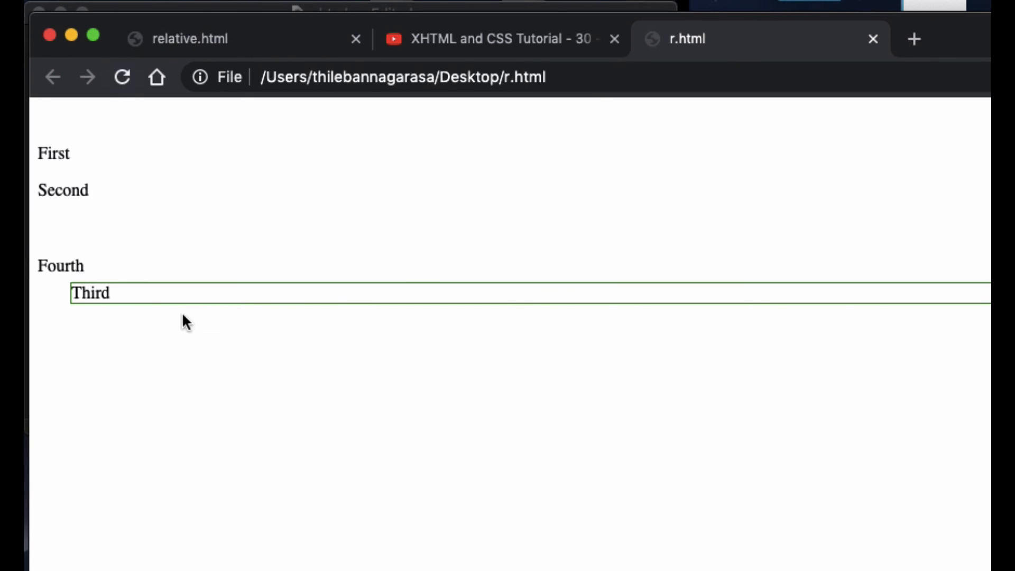
mouse_move(252, 380)
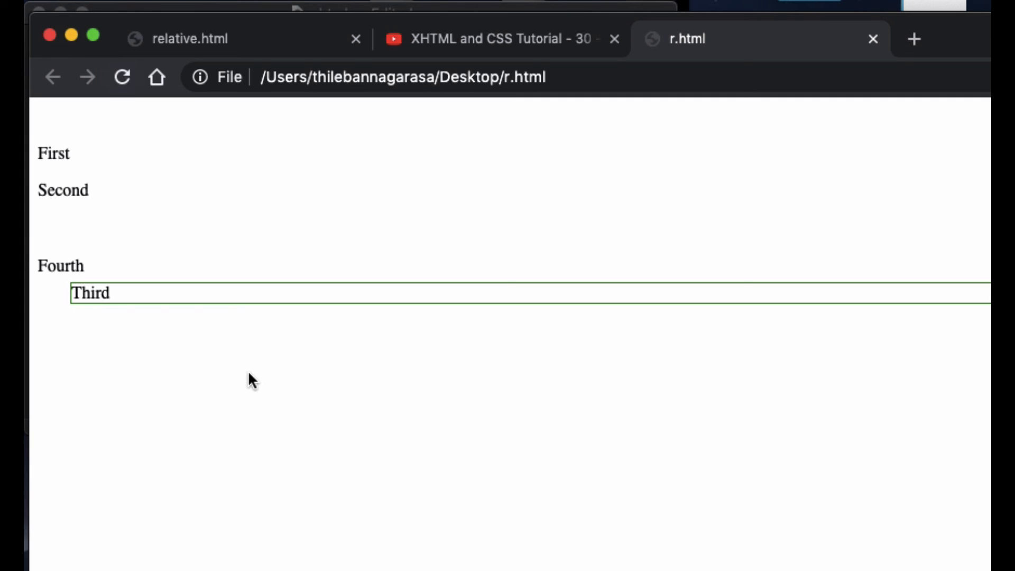
mouse_move(288, 393)
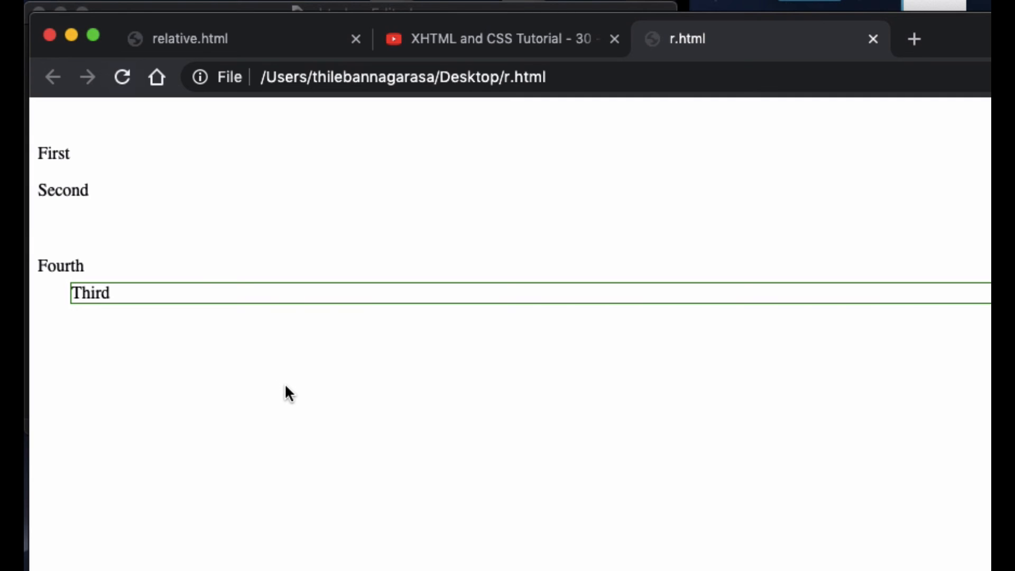
mouse_move(315, 412)
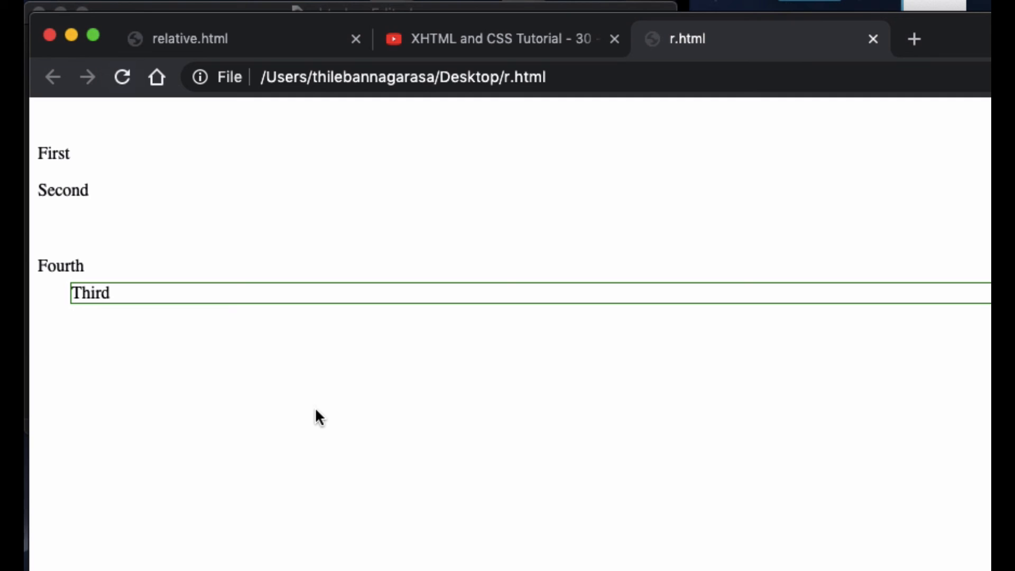
mouse_move(486, 229)
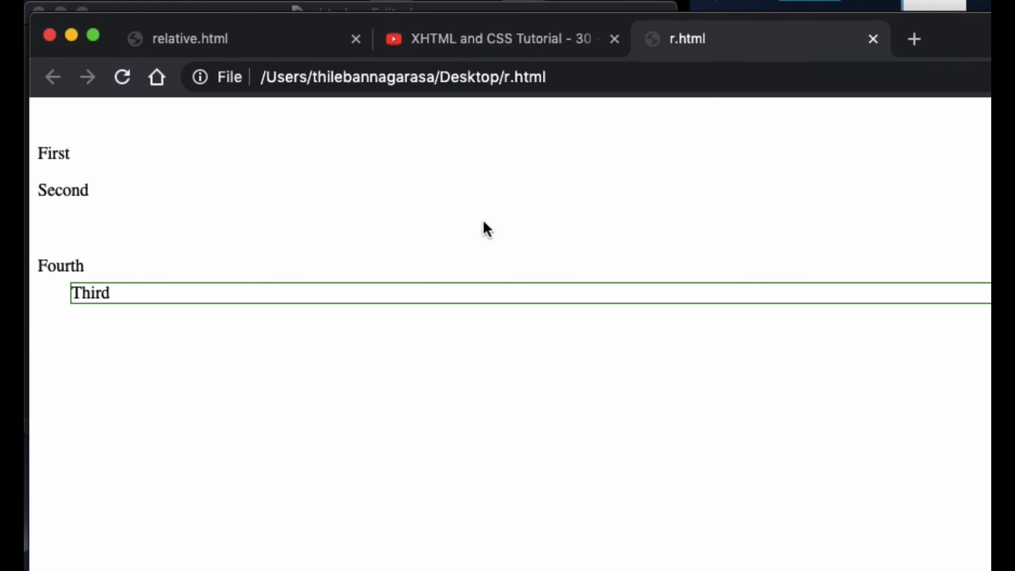